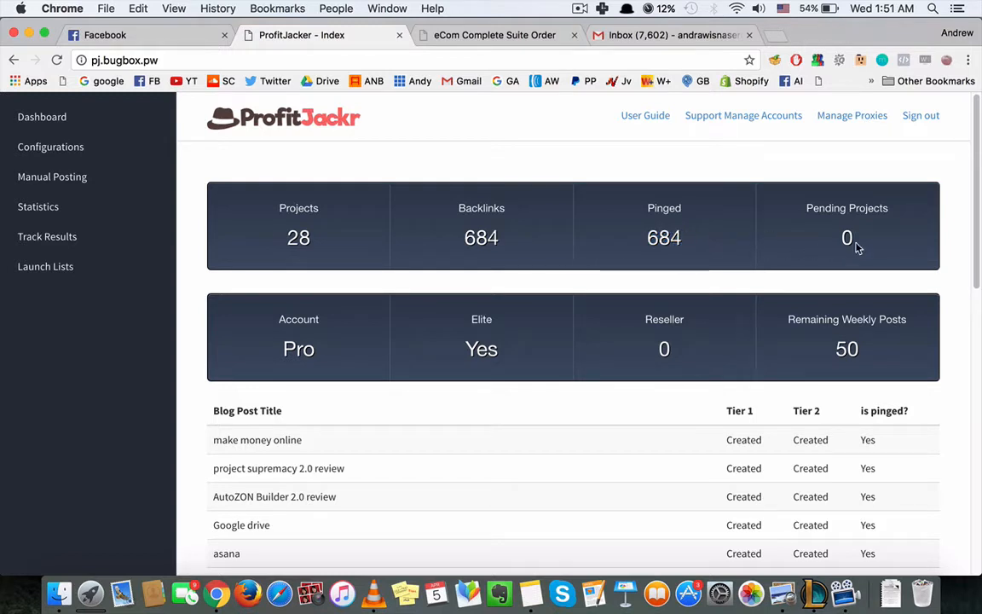
{"action": "mouse_move", "coordinate": [297, 305]}
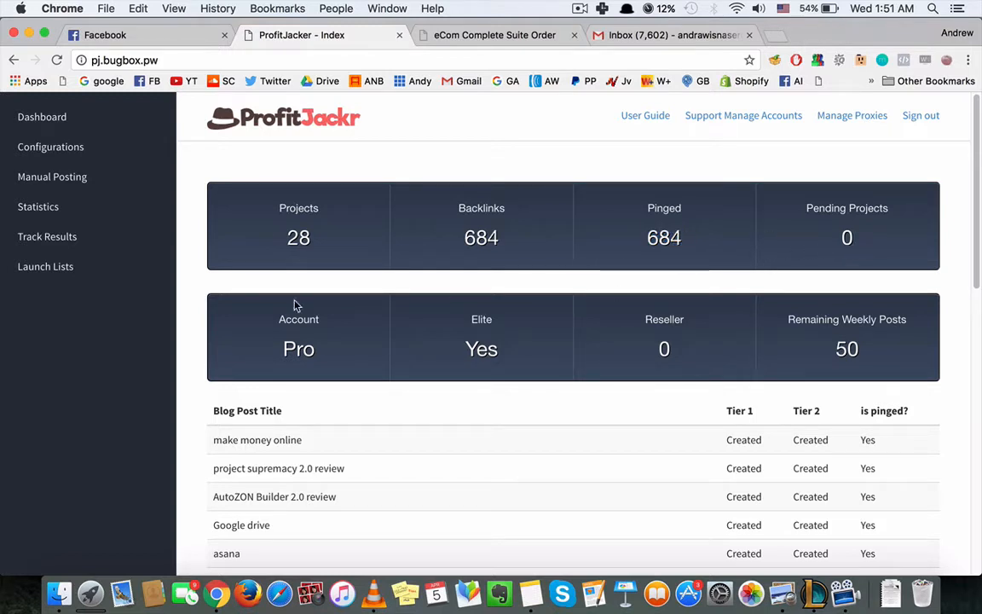
{"action": "mouse_move", "coordinate": [456, 345]}
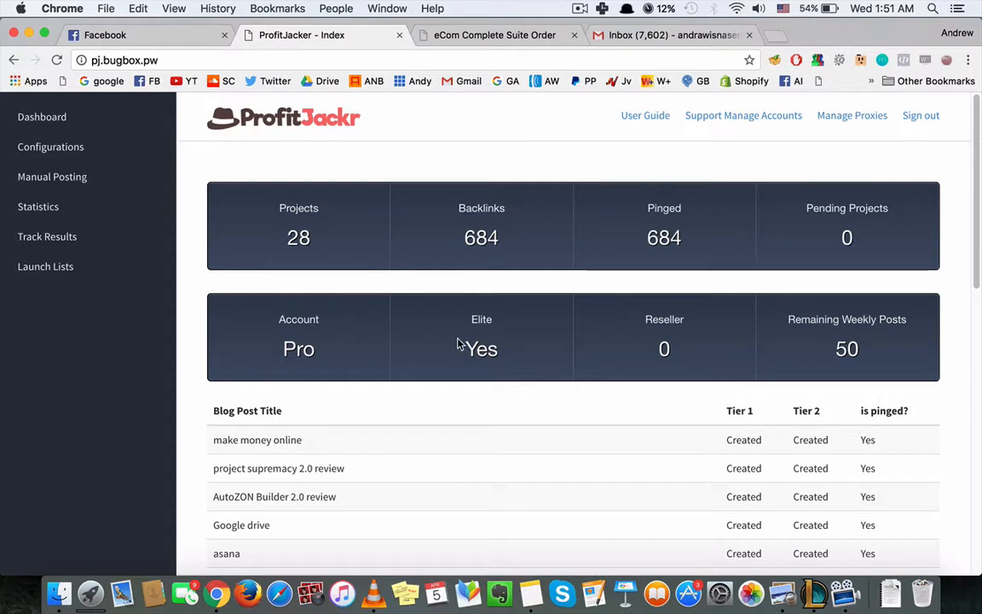
{"action": "mouse_move", "coordinate": [537, 251]}
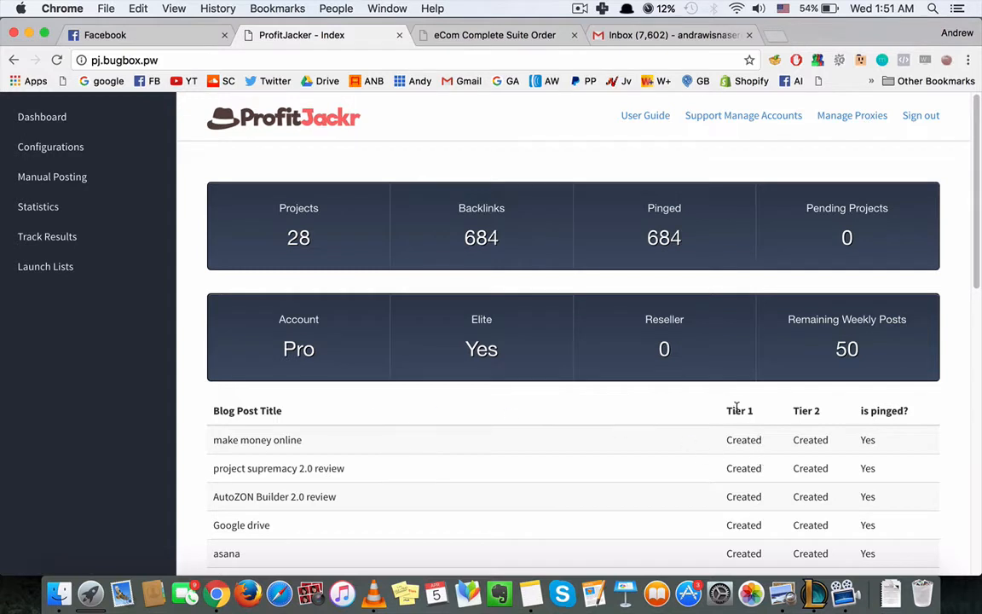
Load the Configurations setup page showing content scraping, YouTube channel and PBN options
{"action": "double_click", "coordinate": [743, 440]}
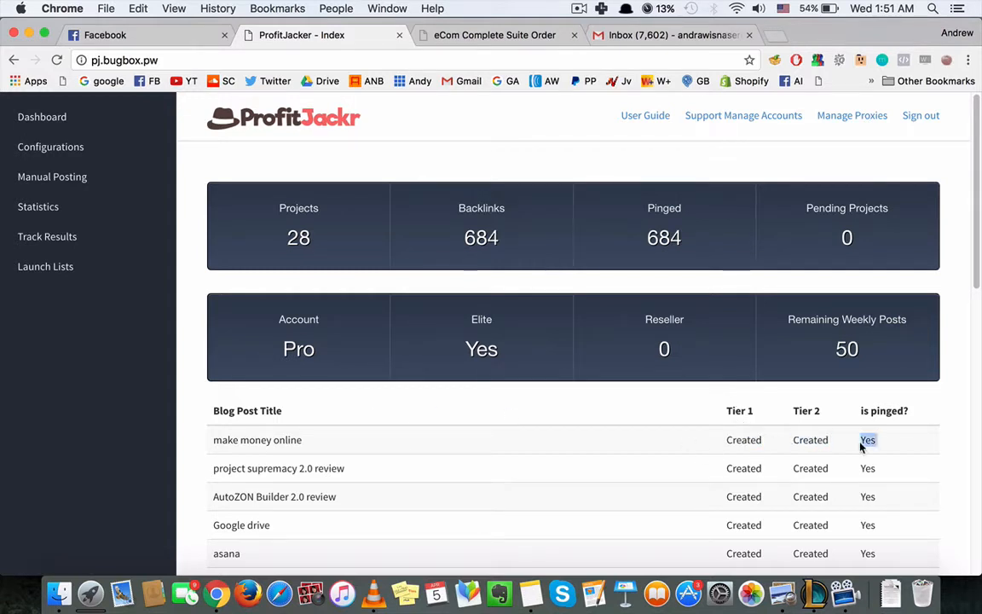
{"action": "mouse_move", "coordinate": [587, 319]}
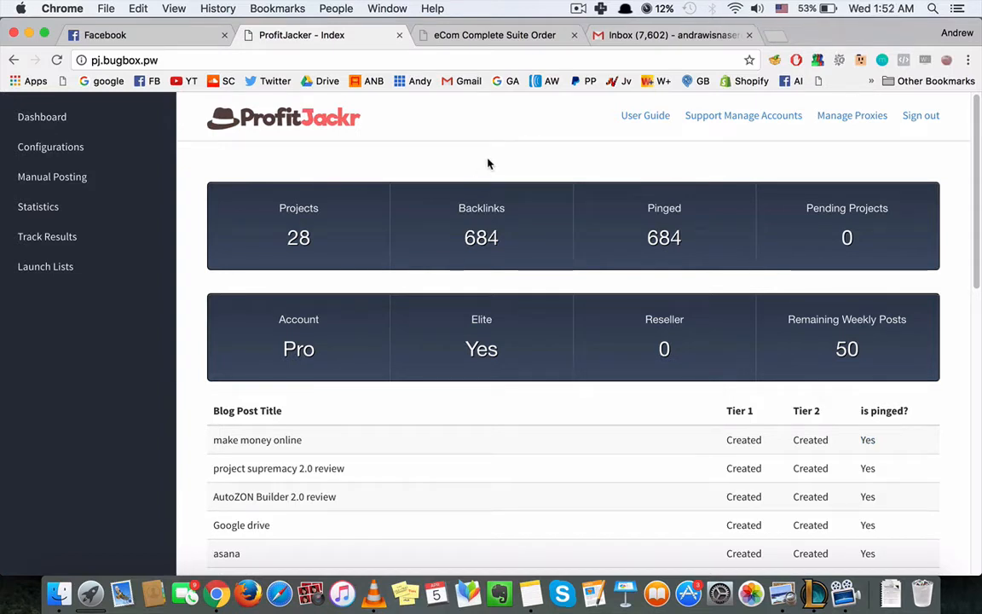
{"action": "left_click", "coordinate": [51, 146]}
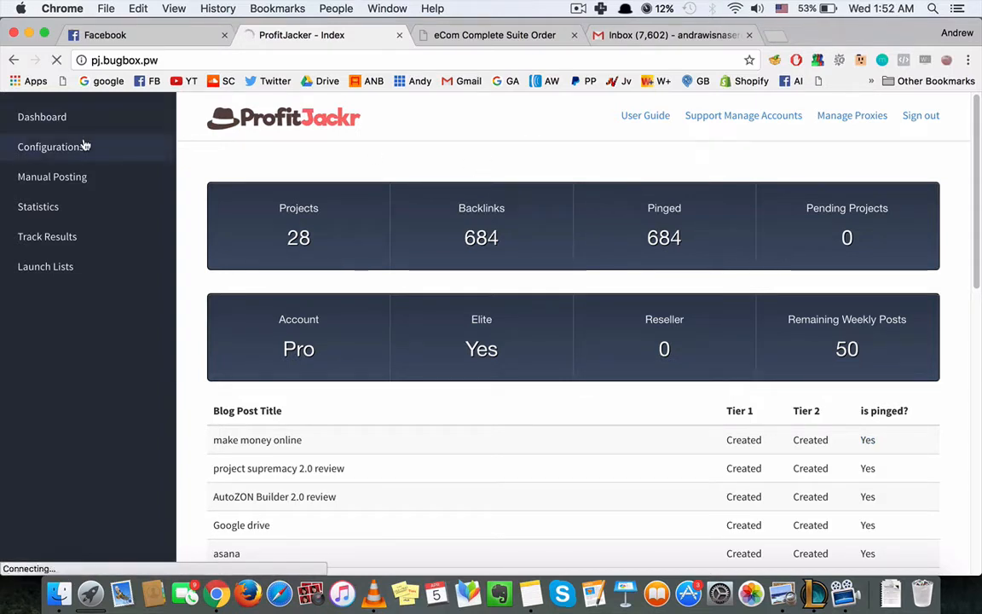
{"action": "left_click", "coordinate": [51, 147]}
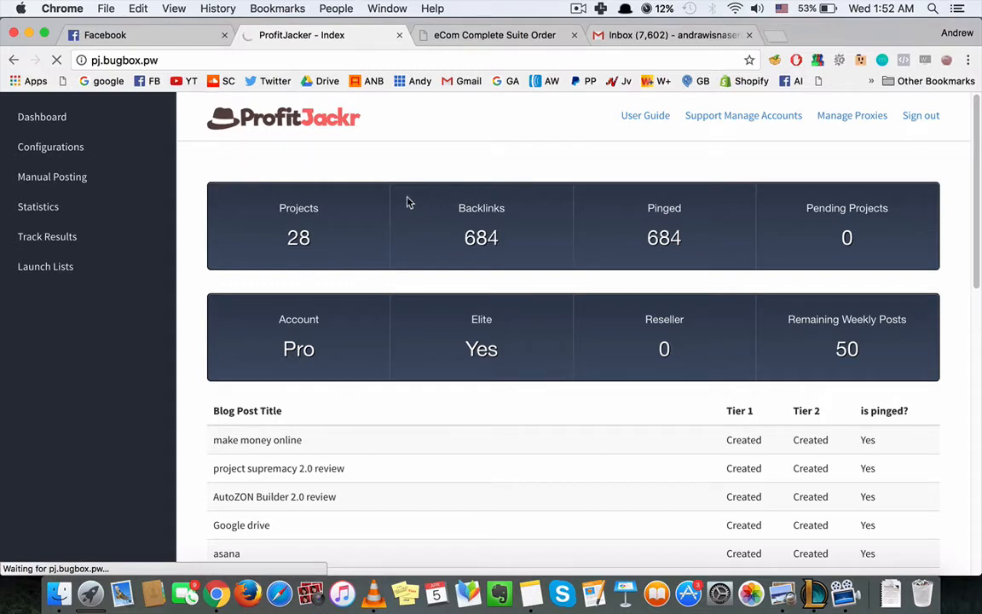
{"action": "mouse_move", "coordinate": [340, 167]}
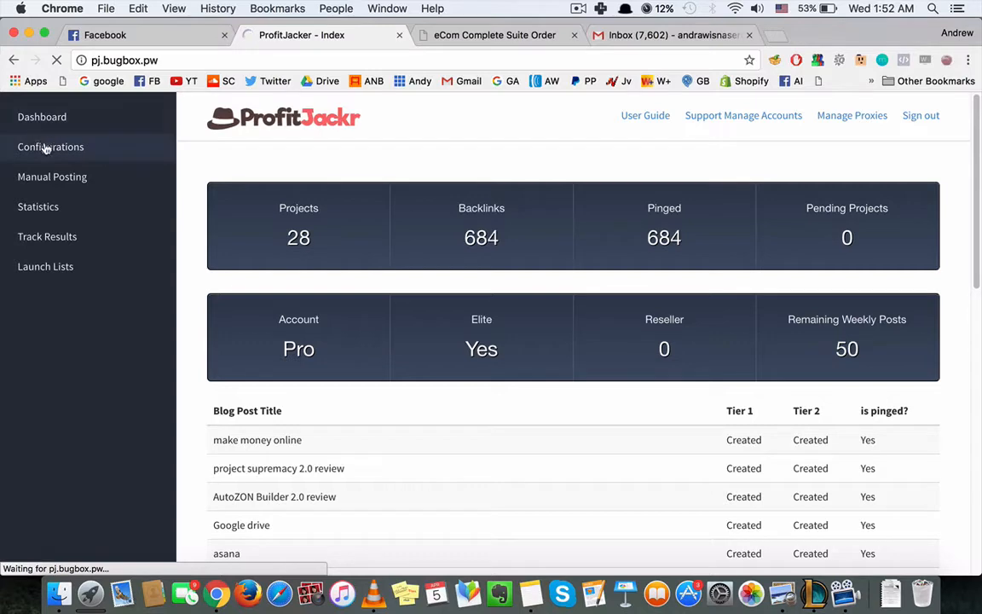
{"action": "left_click", "coordinate": [52, 146]}
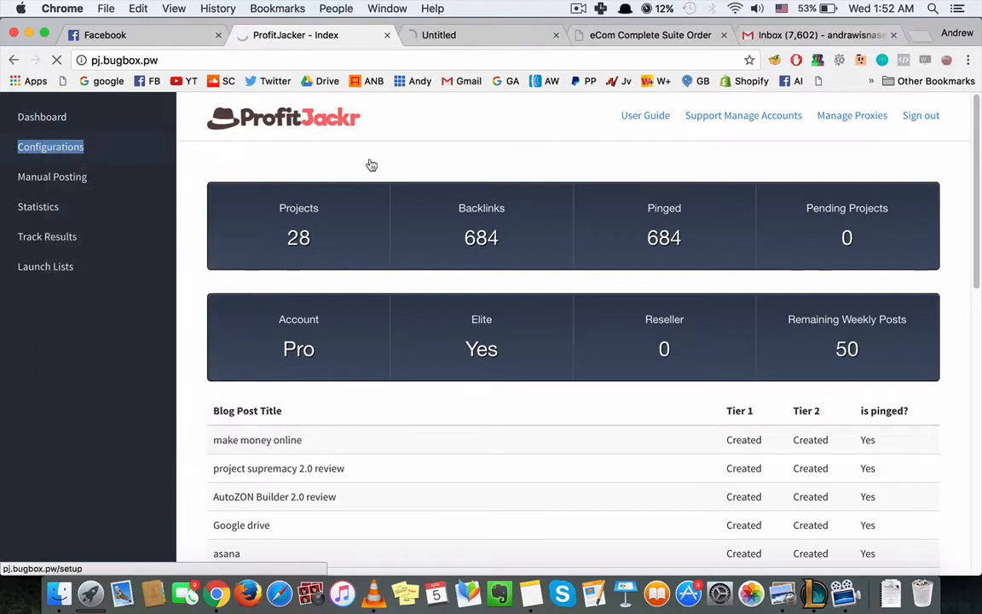
{"action": "left_click", "coordinate": [51, 147]}
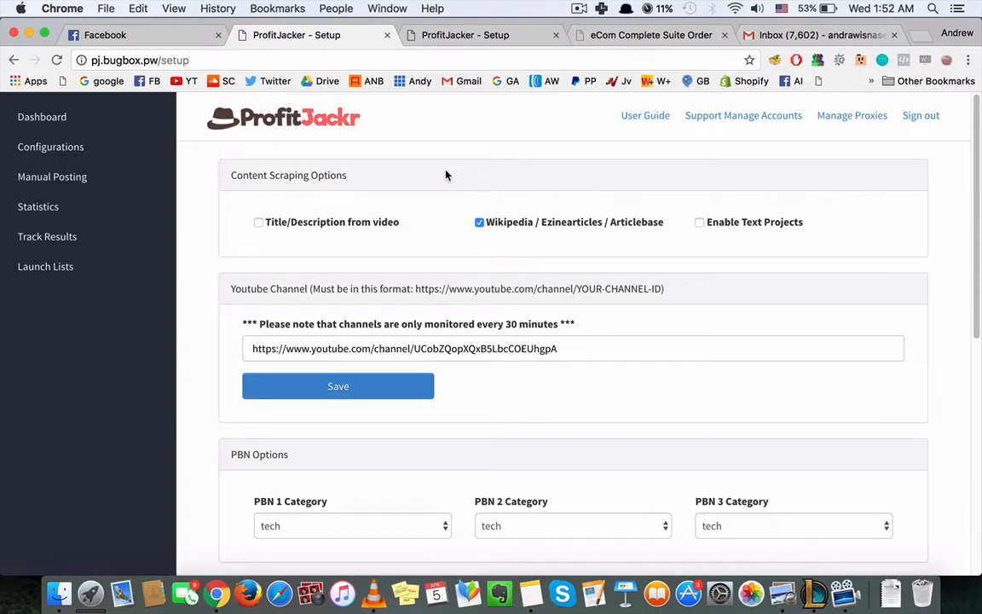
{"action": "mouse_move", "coordinate": [520, 304]}
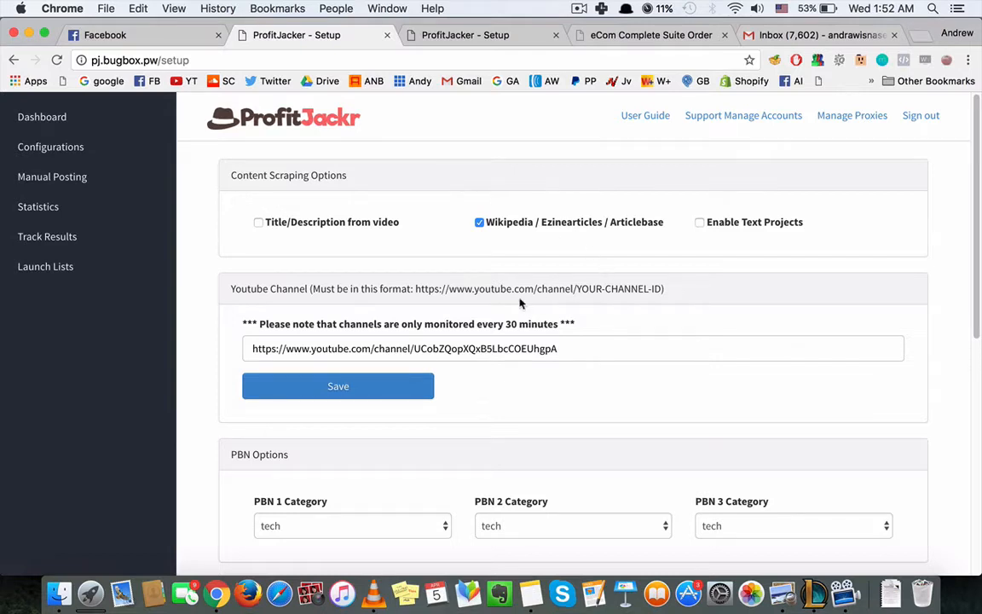
{"action": "left_click", "coordinate": [528, 347]}
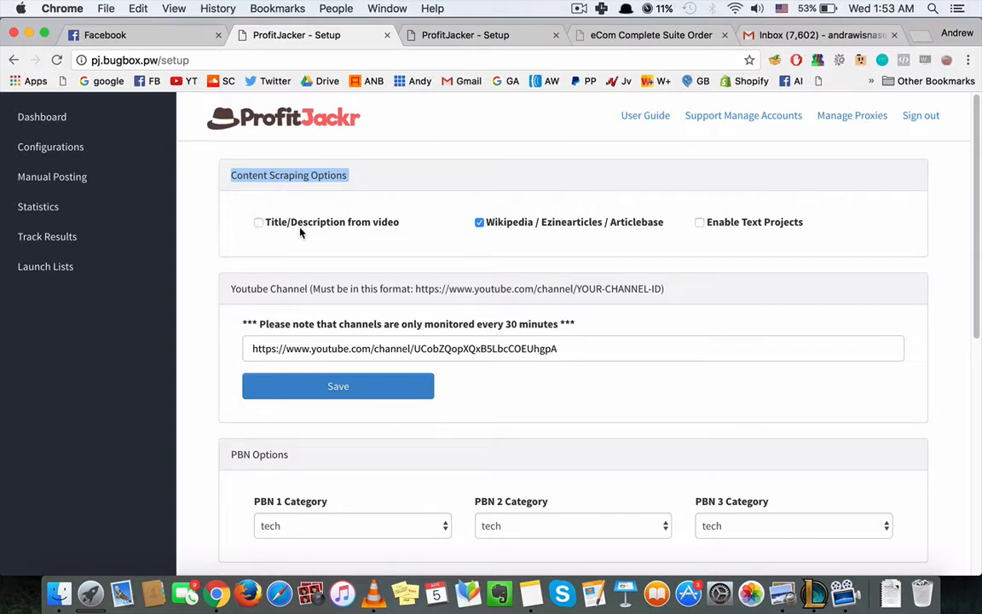
{"action": "mouse_move", "coordinate": [309, 249]}
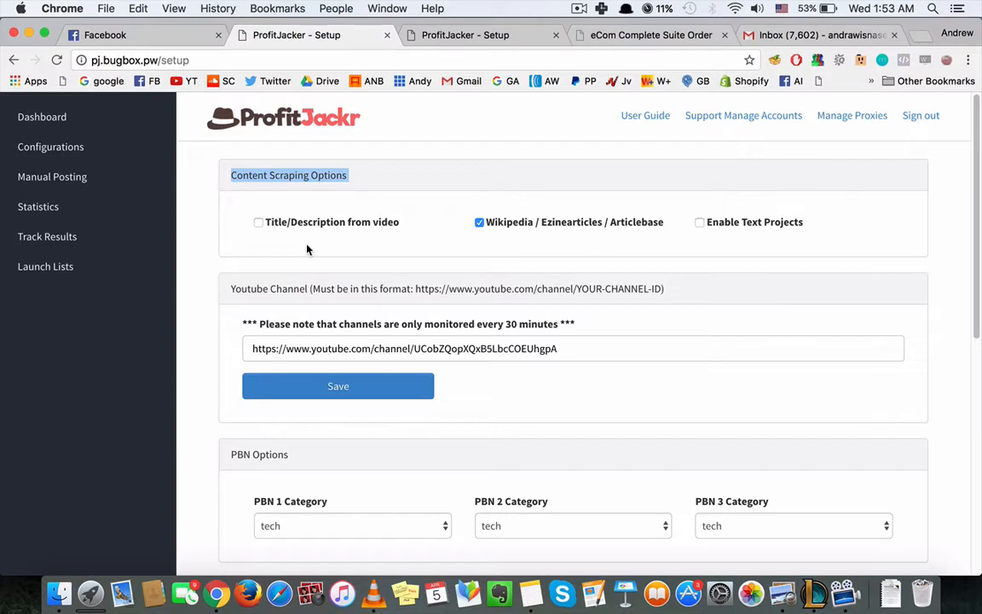
{"action": "mouse_move", "coordinate": [382, 246]}
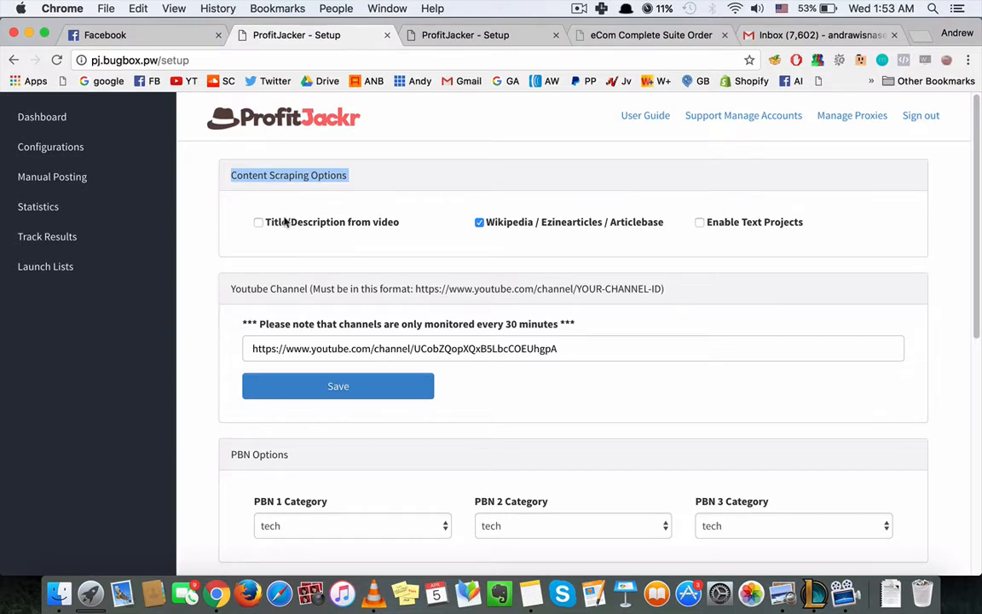
Enable the Title/Description from video and Enable Text Projects scraping checkboxes
{"action": "left_click", "coordinate": [259, 221]}
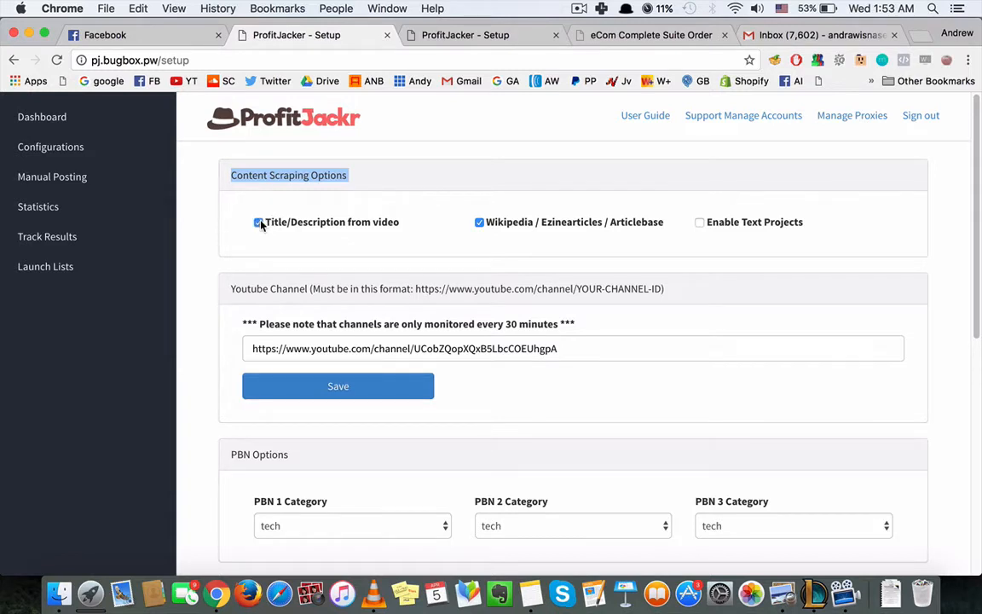
{"action": "mouse_move", "coordinate": [482, 239]}
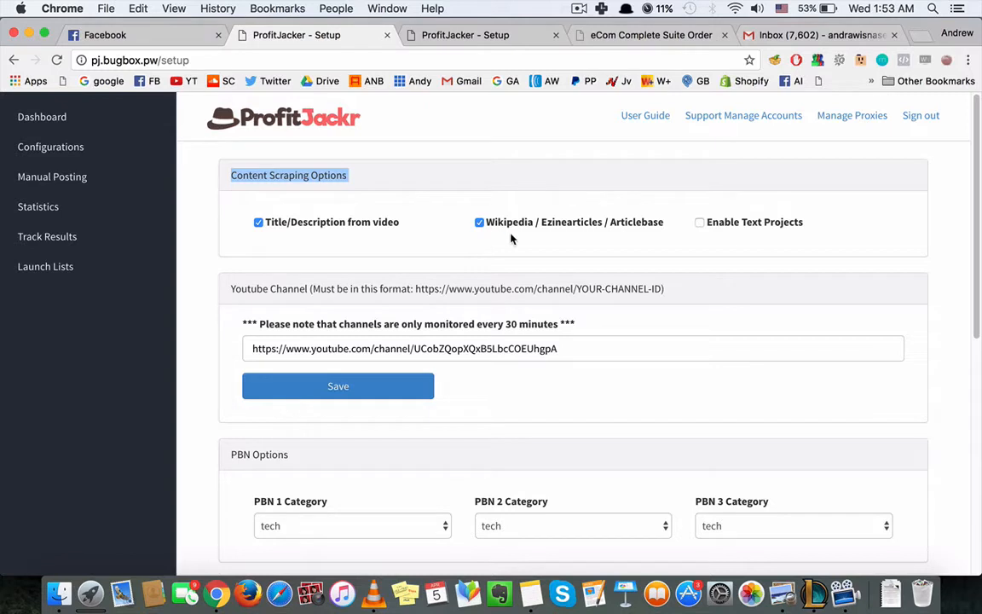
{"action": "mouse_move", "coordinate": [637, 235]}
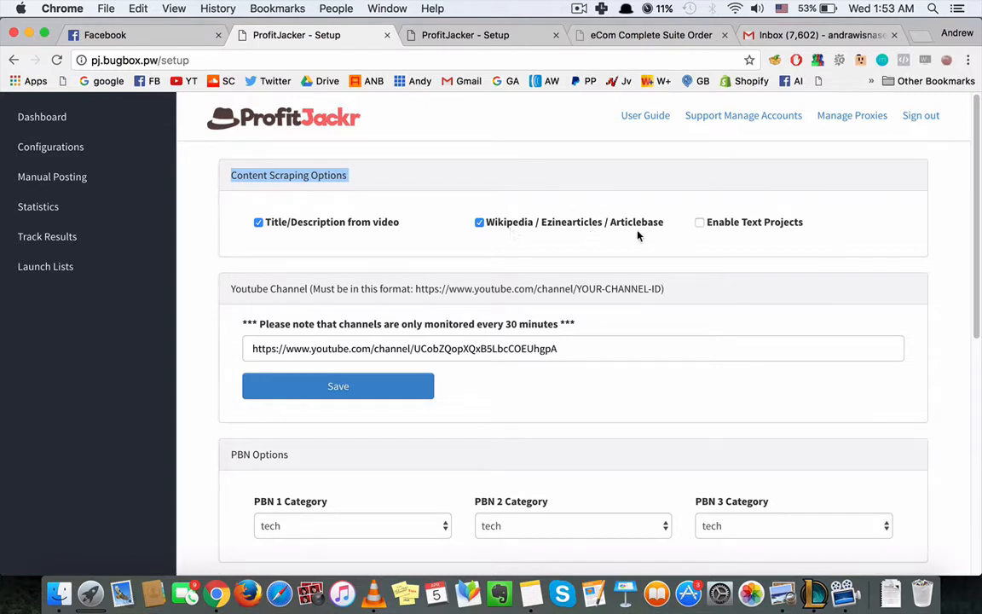
{"action": "mouse_move", "coordinate": [510, 218]}
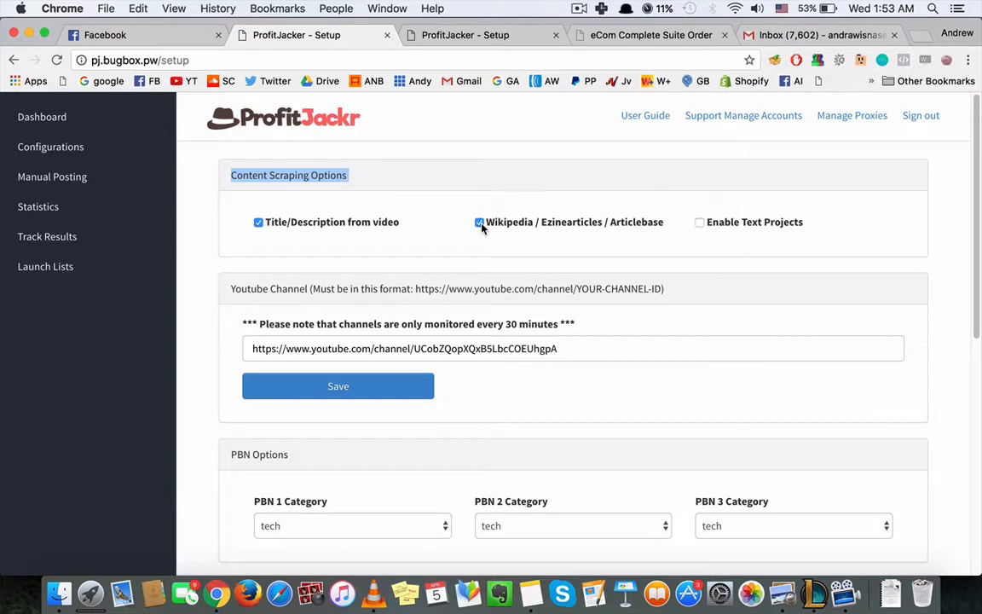
{"action": "left_click", "coordinate": [699, 222]}
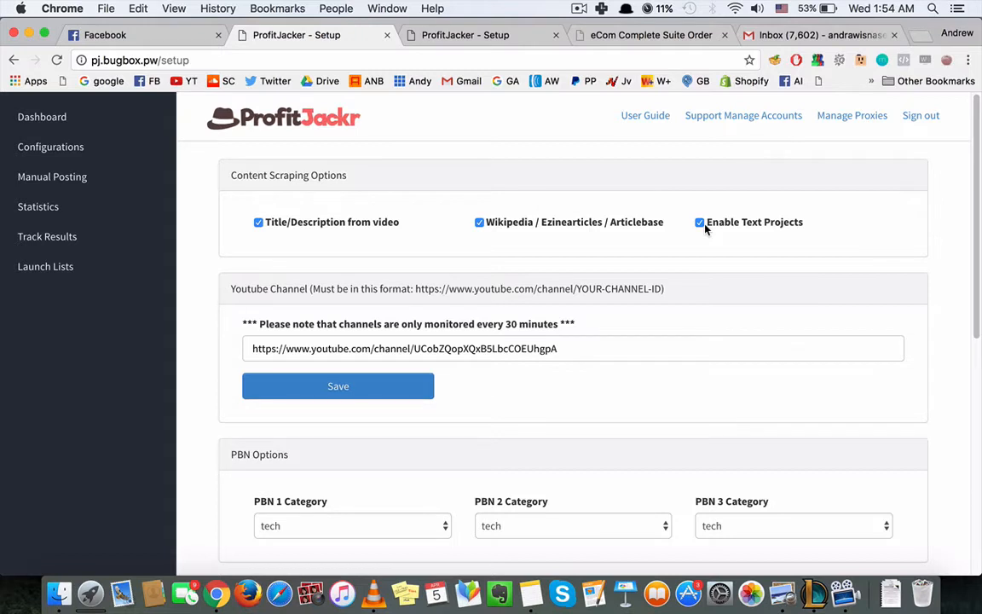
{"action": "mouse_move", "coordinate": [730, 249]}
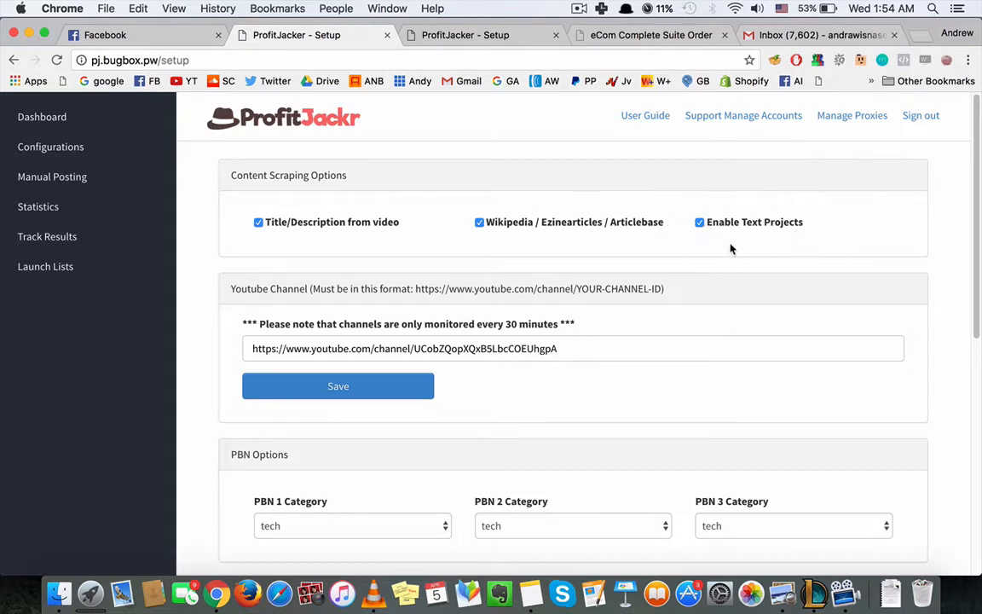
{"action": "mouse_move", "coordinate": [604, 212]}
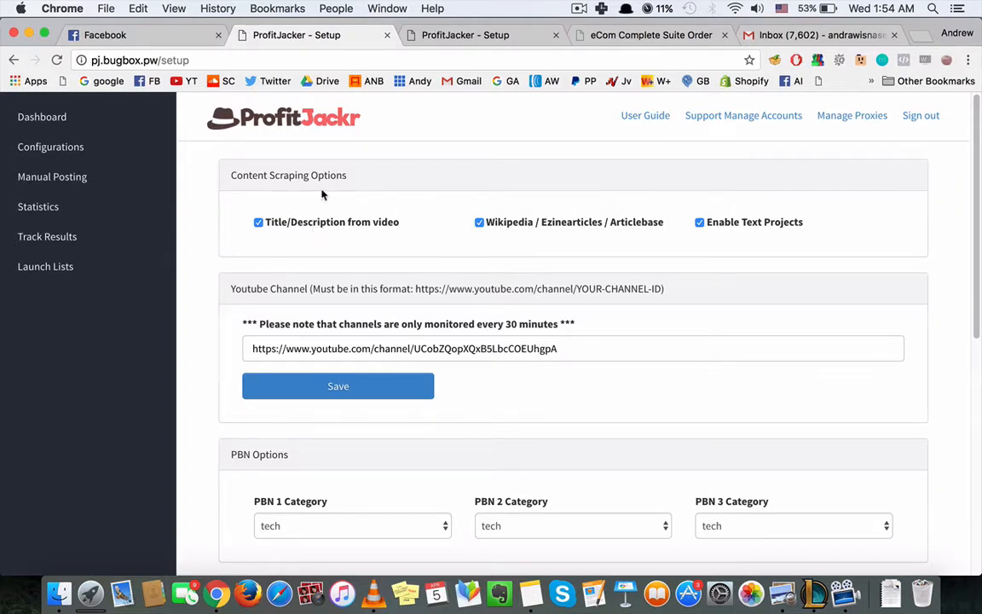
Scroll to PBN Options and change the PBN 1, 2 and 3 categories from tech to business
{"action": "scroll", "scroll_direction": "down", "scroll_amount": 3}
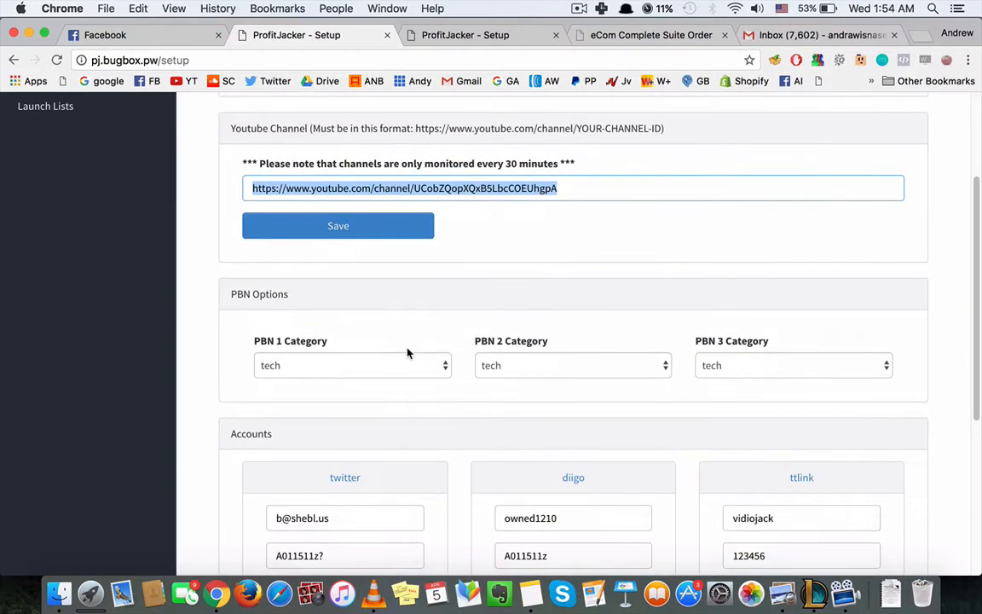
{"action": "mouse_move", "coordinate": [293, 310]}
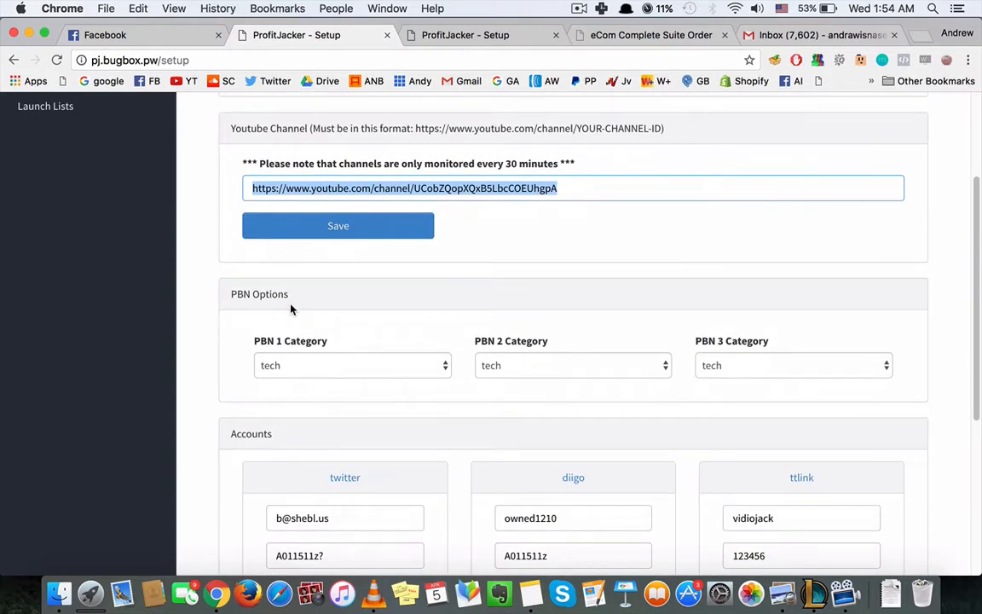
{"action": "scroll", "scroll_direction": "down", "scroll_amount": 3}
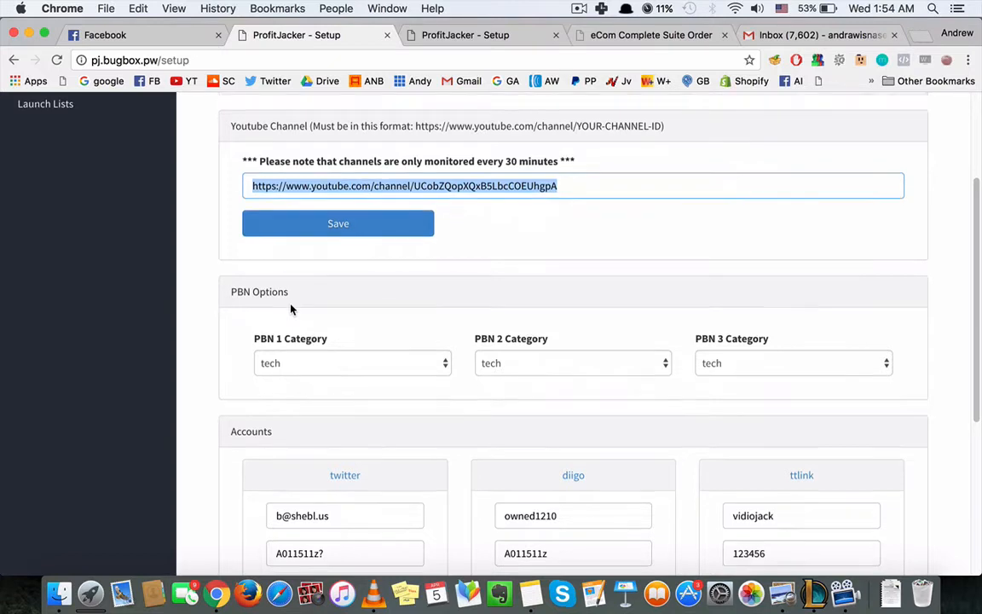
{"action": "scroll", "scroll_direction": "down", "scroll_amount": 3}
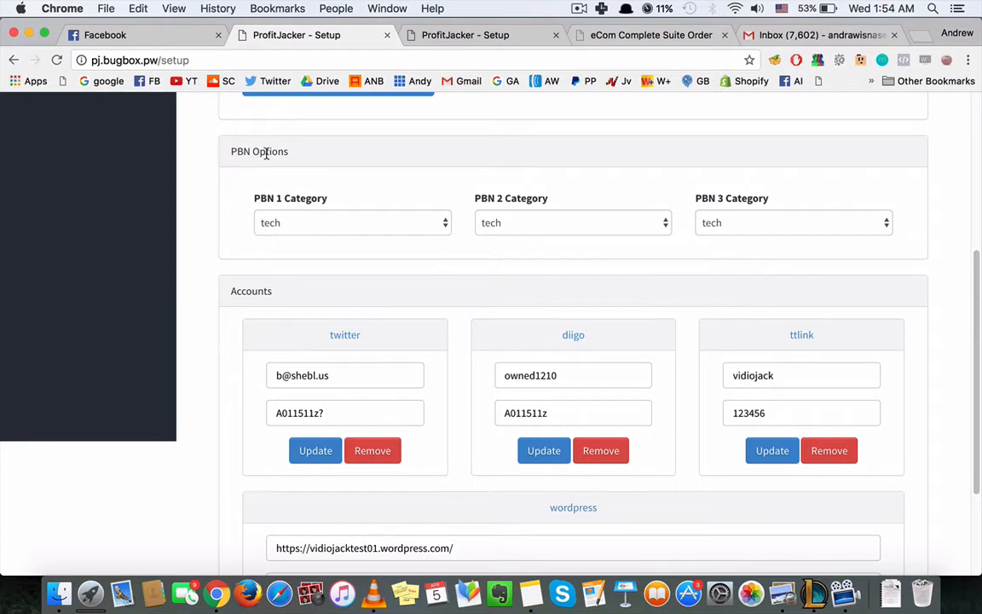
{"action": "double_click", "coordinate": [259, 150]}
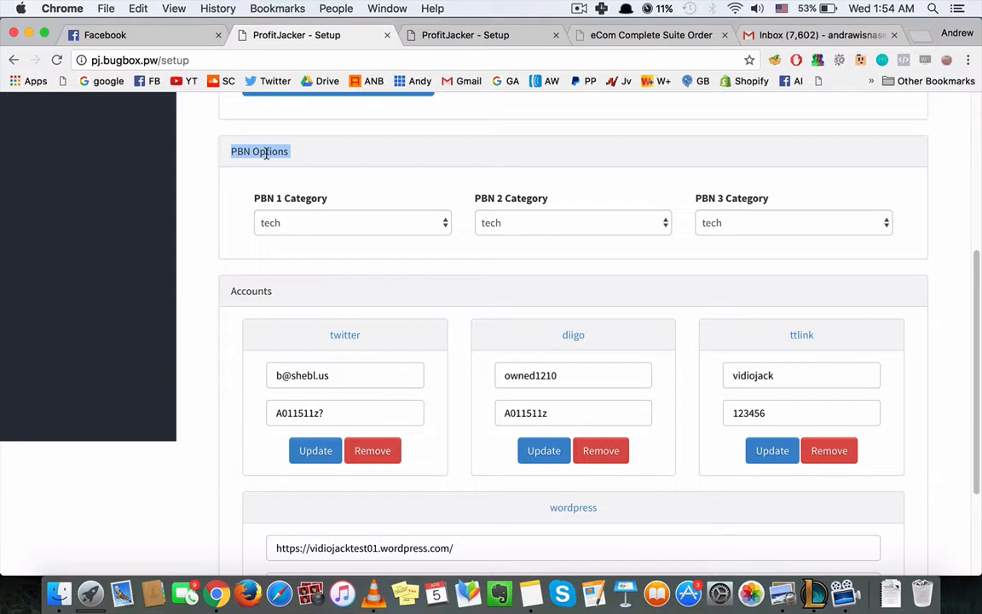
{"action": "mouse_move", "coordinate": [326, 232]}
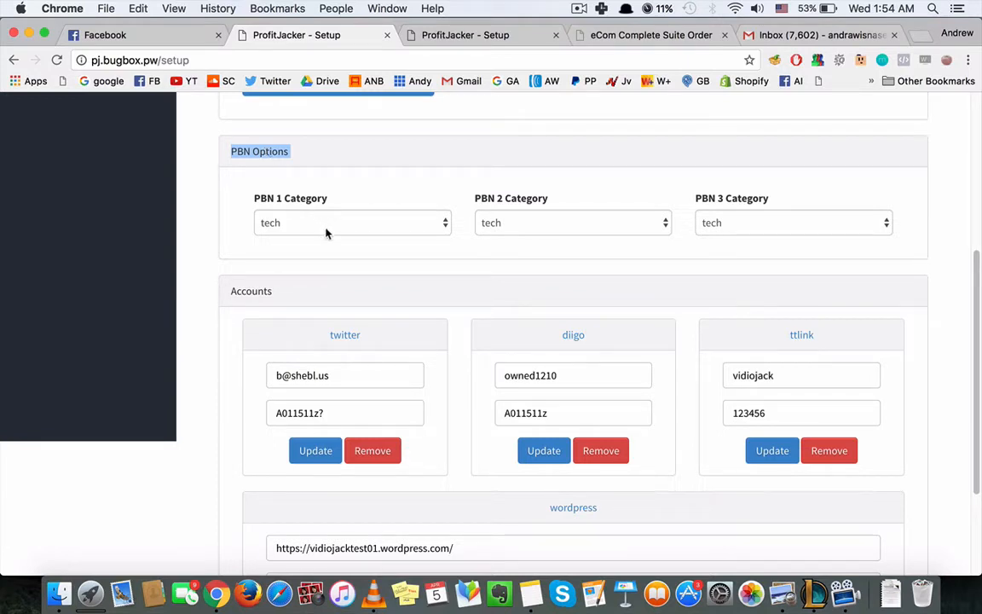
{"action": "left_click", "coordinate": [352, 222]}
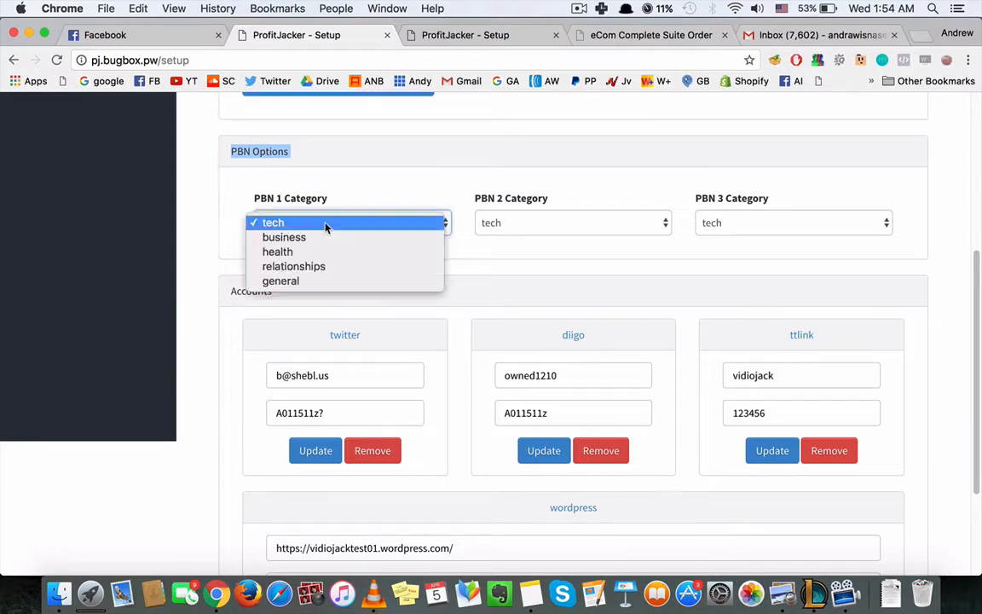
{"action": "left_click", "coordinate": [273, 221]}
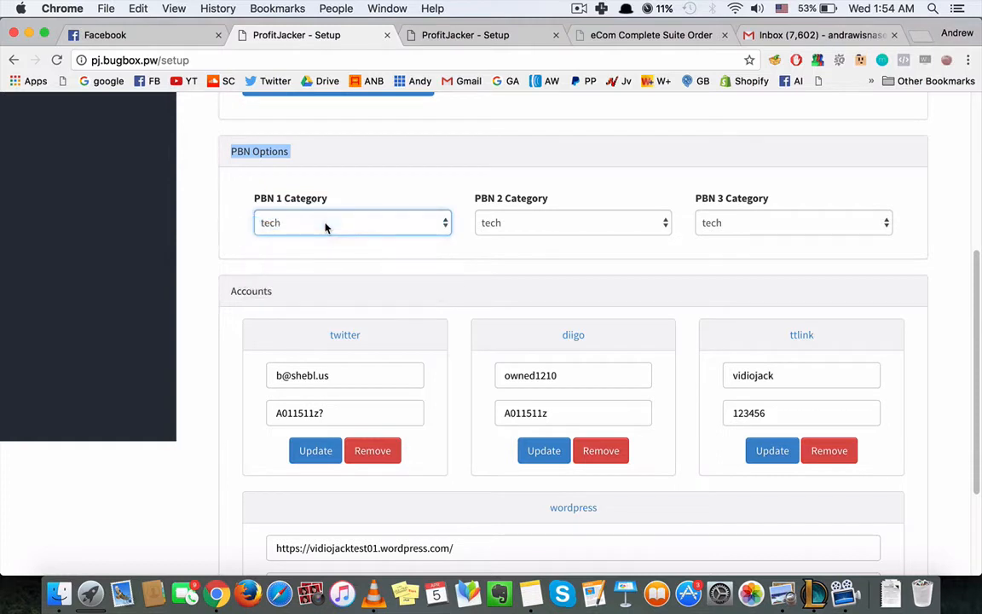
{"action": "left_click", "coordinate": [572, 222]}
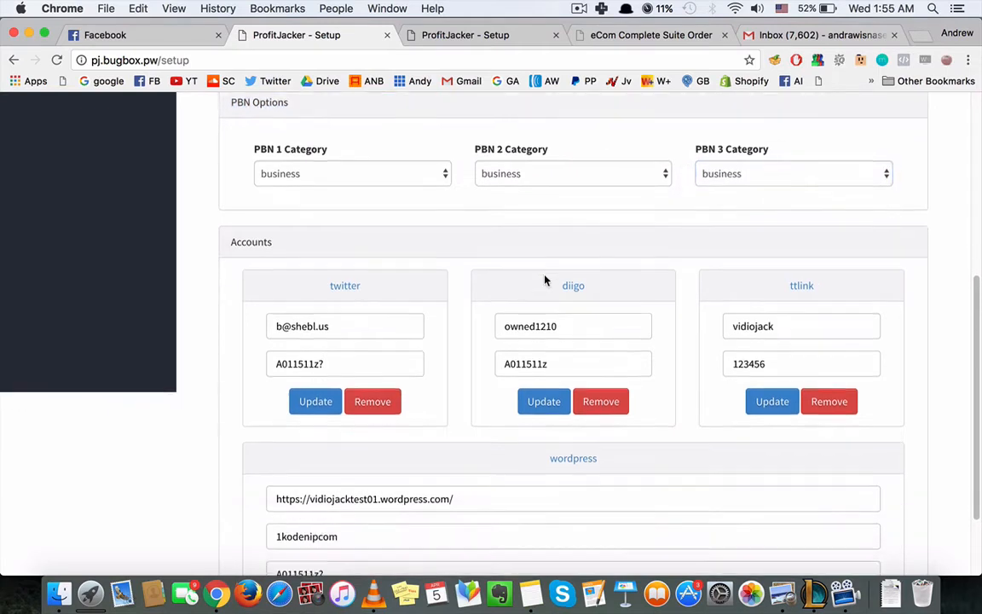
{"action": "scroll", "scroll_direction": "down", "scroll_amount": 3}
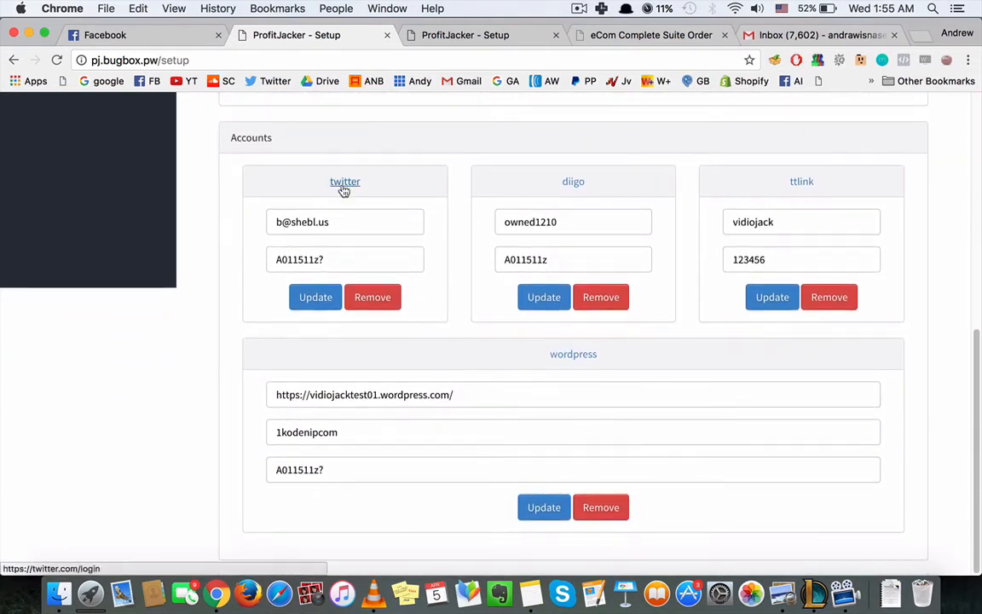
{"action": "mouse_move", "coordinate": [559, 197]}
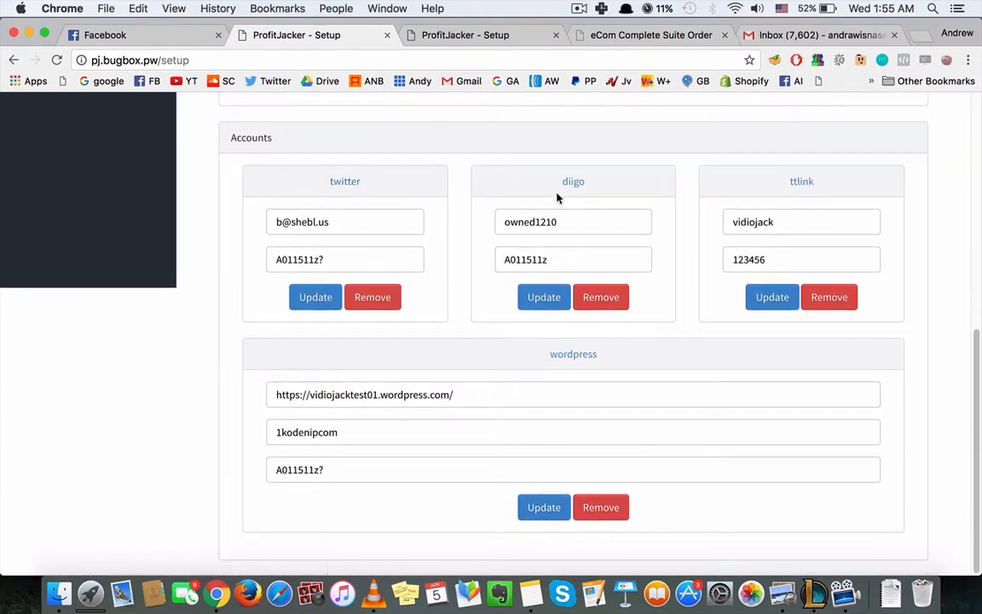
{"action": "mouse_move", "coordinate": [590, 344]}
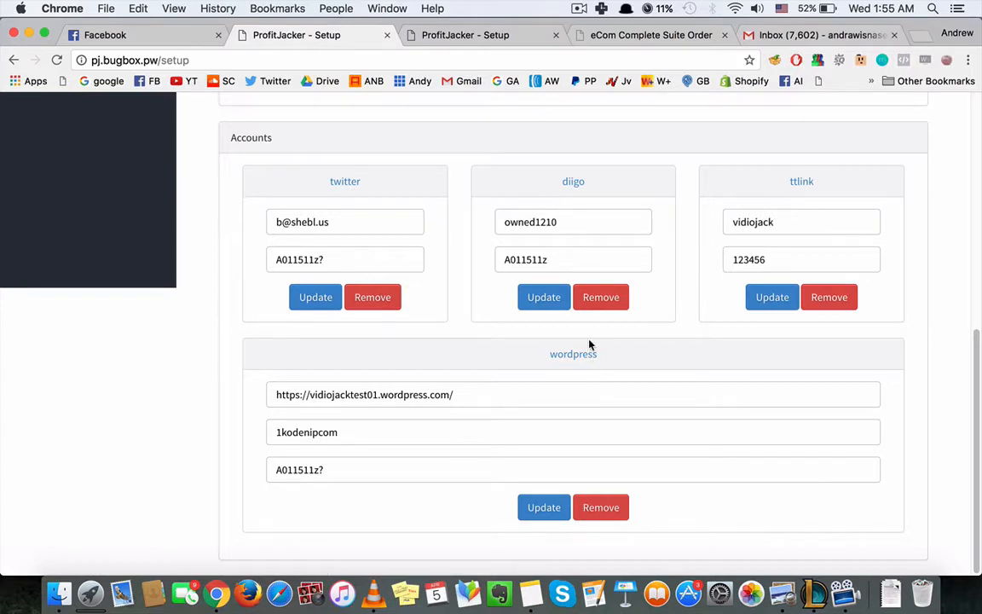
{"action": "mouse_move", "coordinate": [609, 449]}
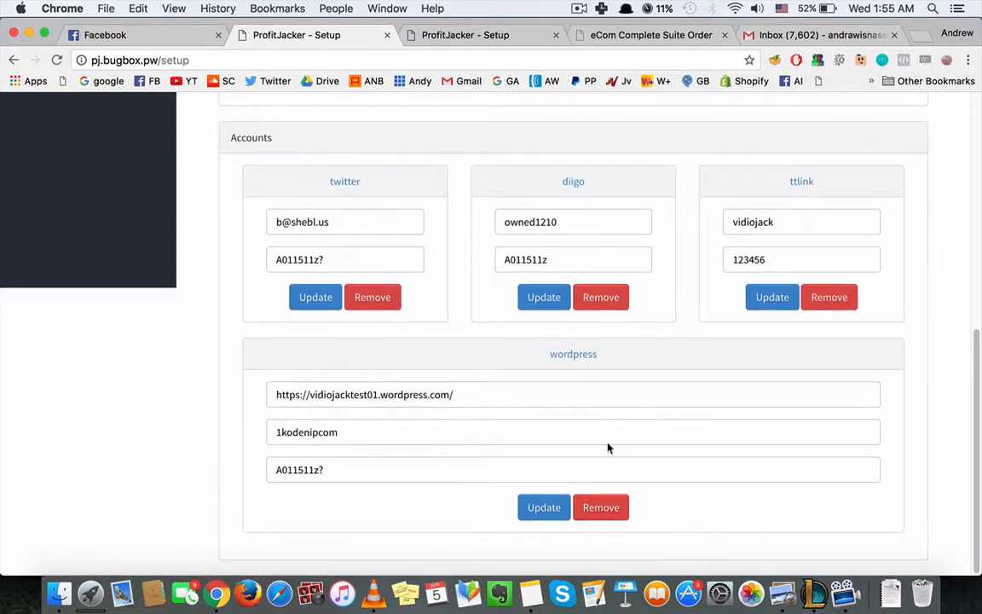
{"action": "scroll", "scroll_direction": "up", "scroll_amount": 3}
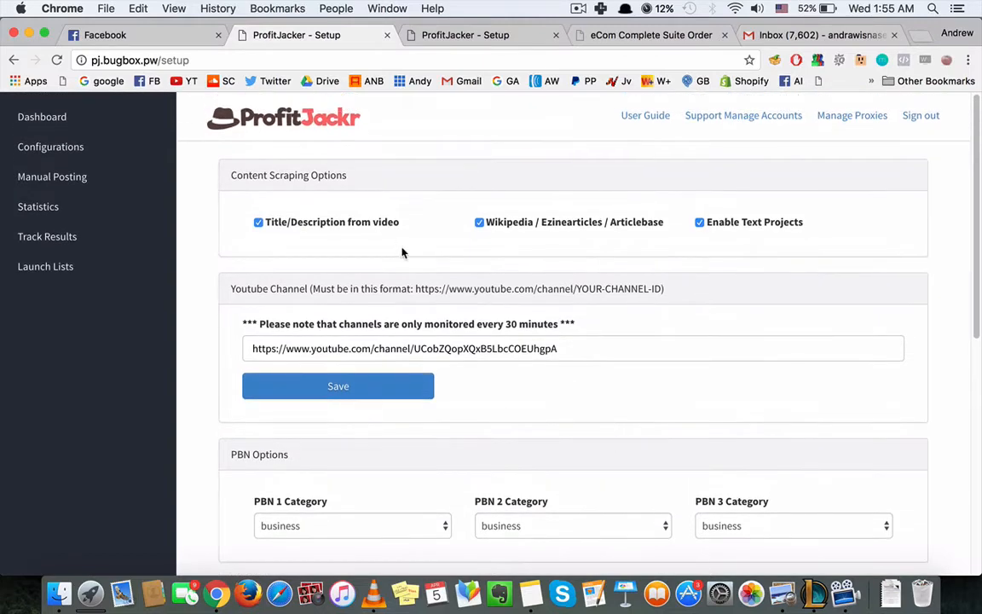
{"action": "scroll", "scroll_direction": "down", "scroll_amount": 3}
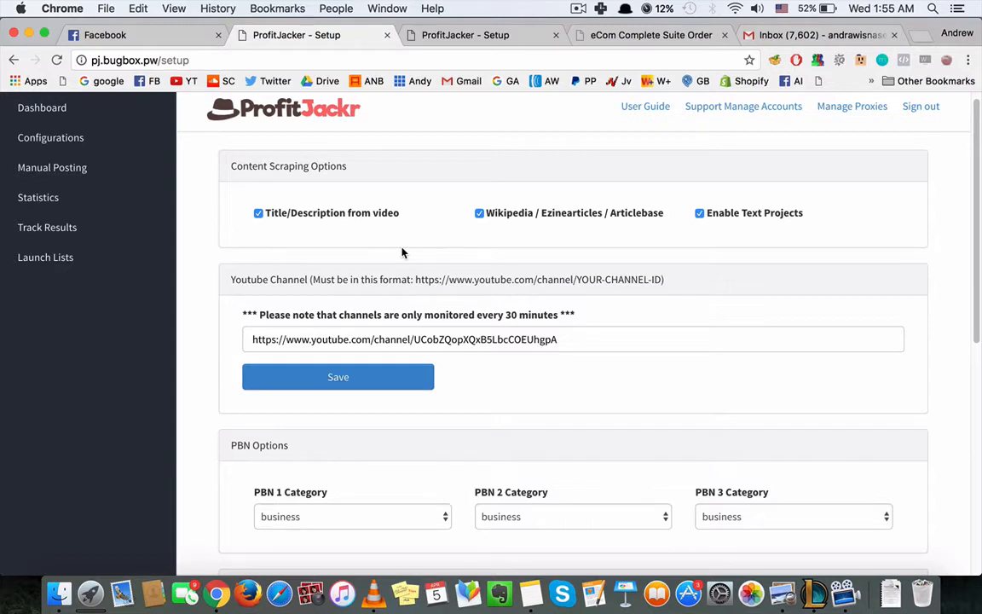
{"action": "scroll", "scroll_direction": "down", "scroll_amount": 3}
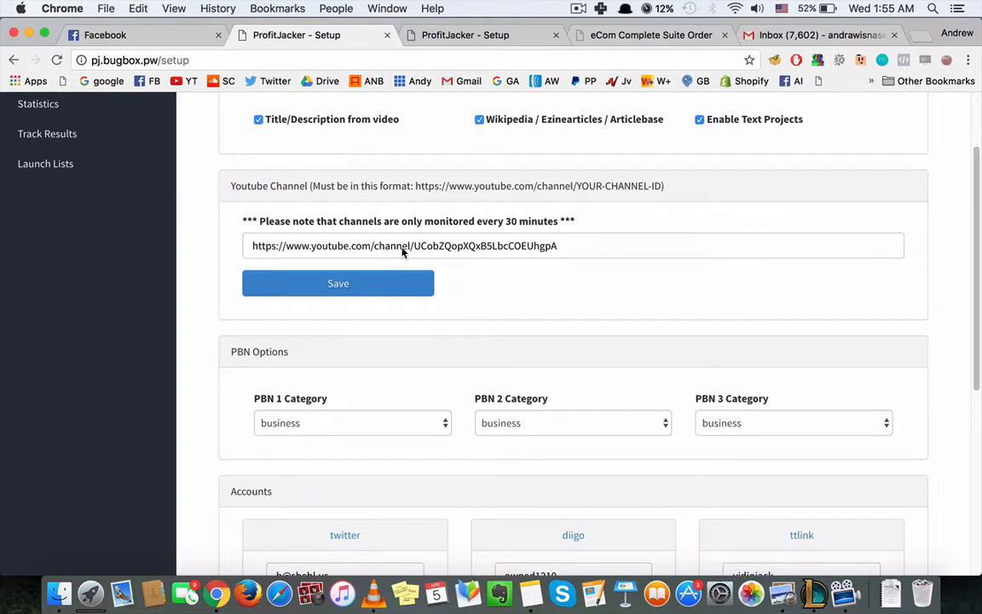
{"action": "scroll", "scroll_direction": "down", "scroll_amount": 3}
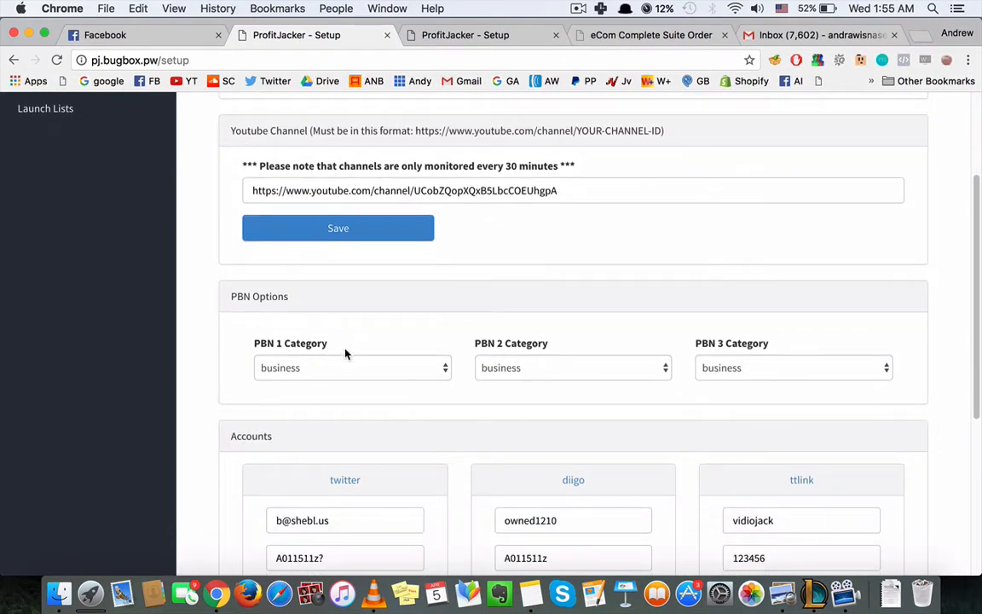
{"action": "scroll", "scroll_direction": "down", "scroll_amount": 3}
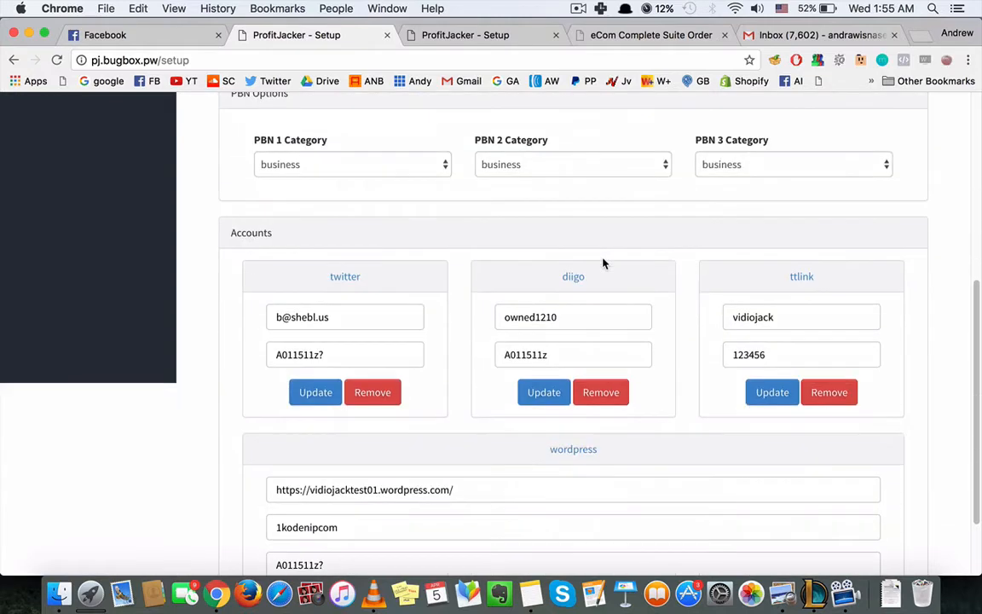
{"action": "mouse_move", "coordinate": [525, 213]}
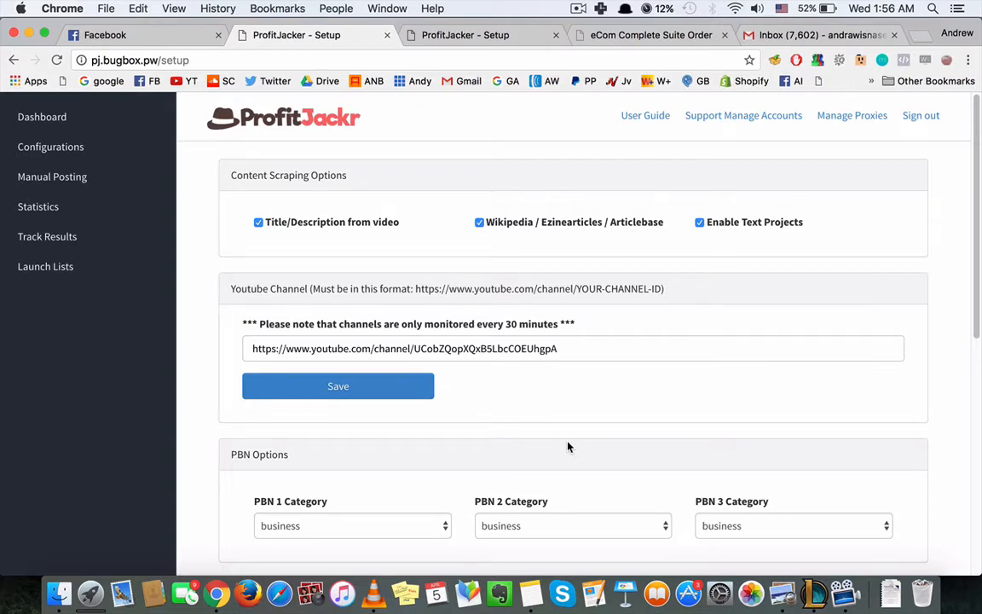
{"action": "mouse_move", "coordinate": [51, 176]}
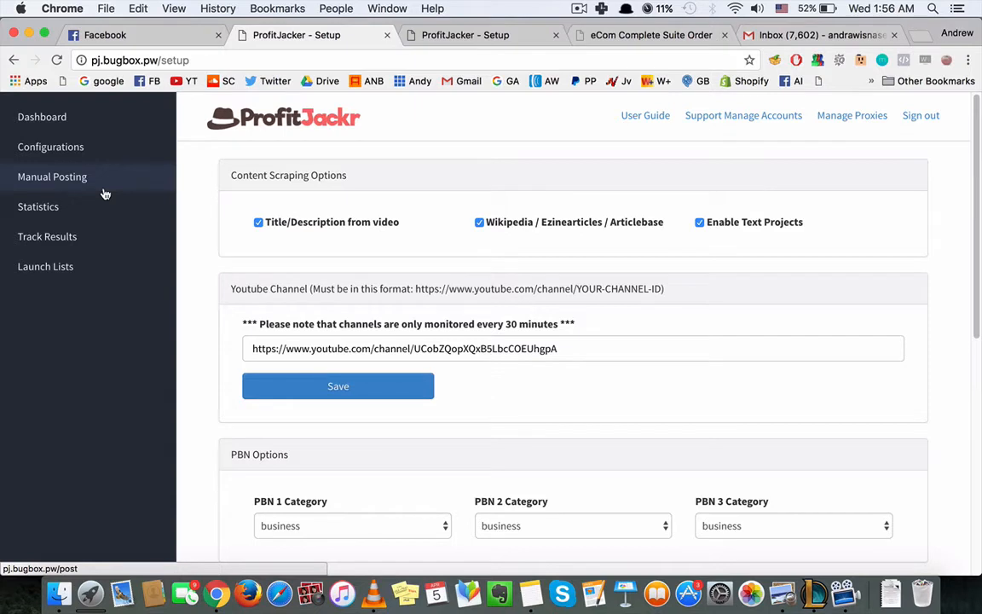
{"action": "mouse_move", "coordinate": [307, 324]}
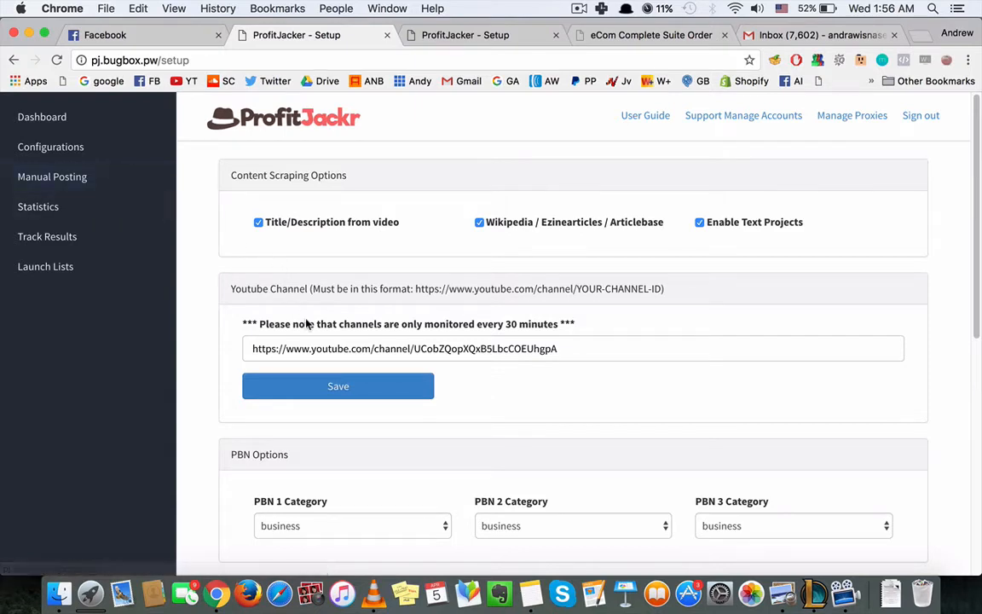
On the manual posting form, toggle Schedule post to Yes and back to No without submitting
{"action": "left_click", "coordinate": [51, 175]}
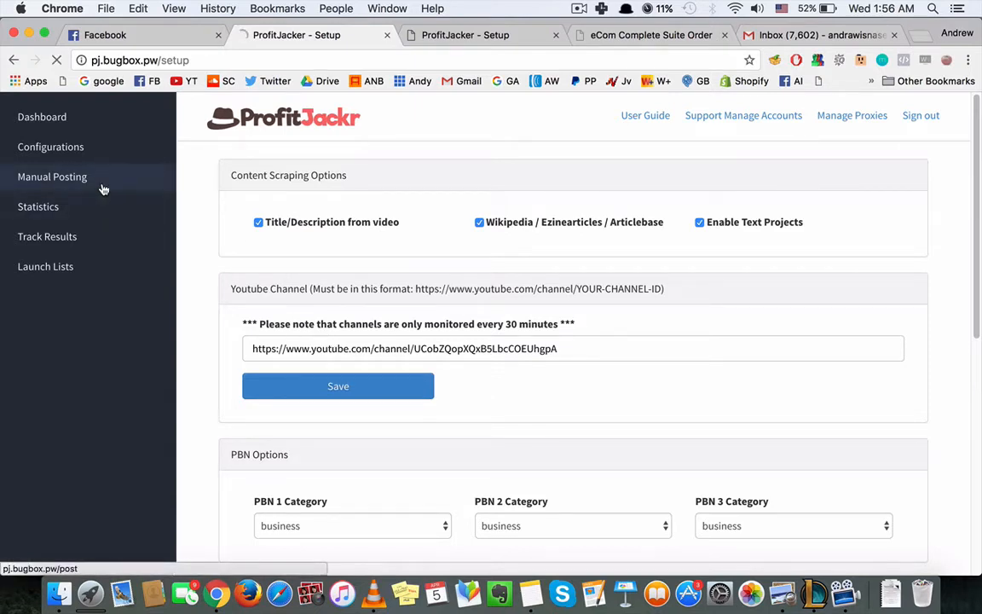
{"action": "left_click", "coordinate": [51, 176]}
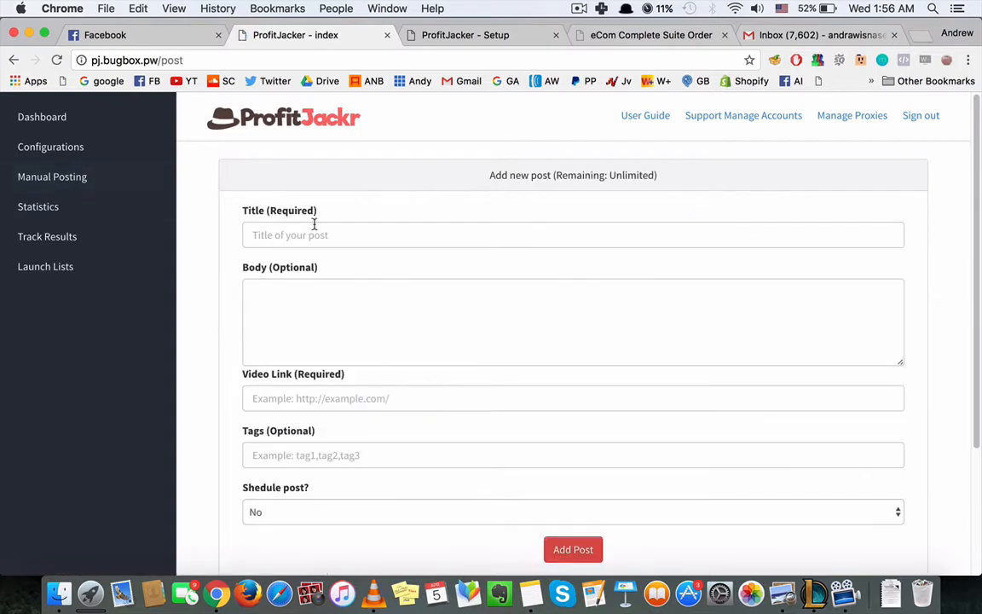
{"action": "left_click", "coordinate": [573, 235]}
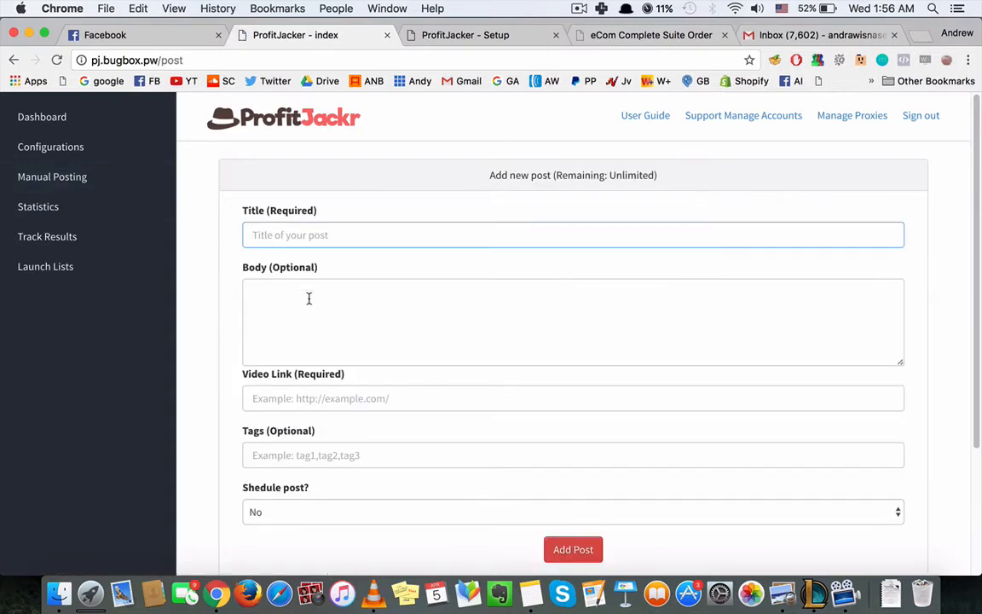
{"action": "scroll", "scroll_direction": "down", "scroll_amount": 3}
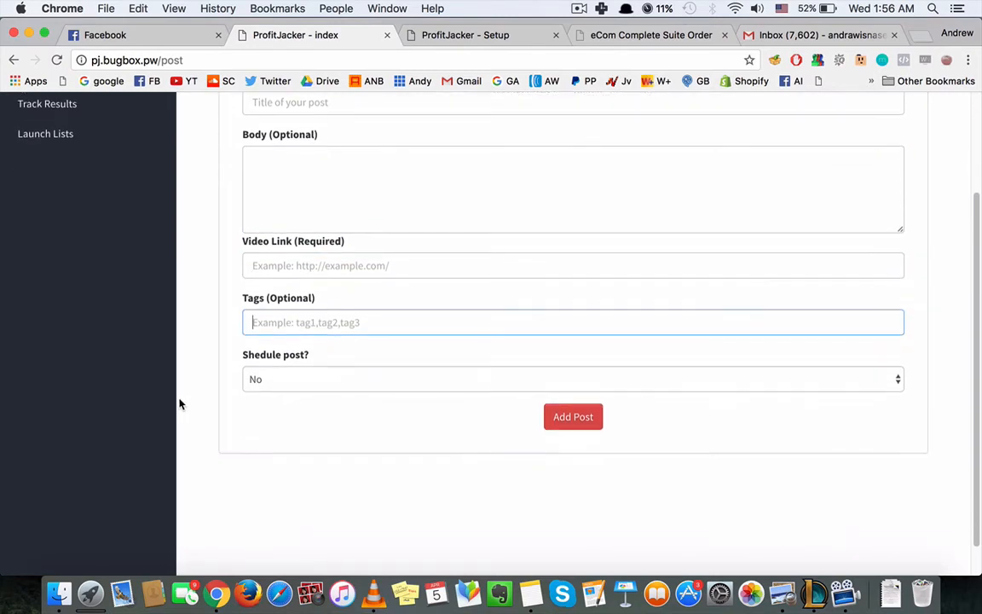
{"action": "left_click", "coordinate": [573, 379]}
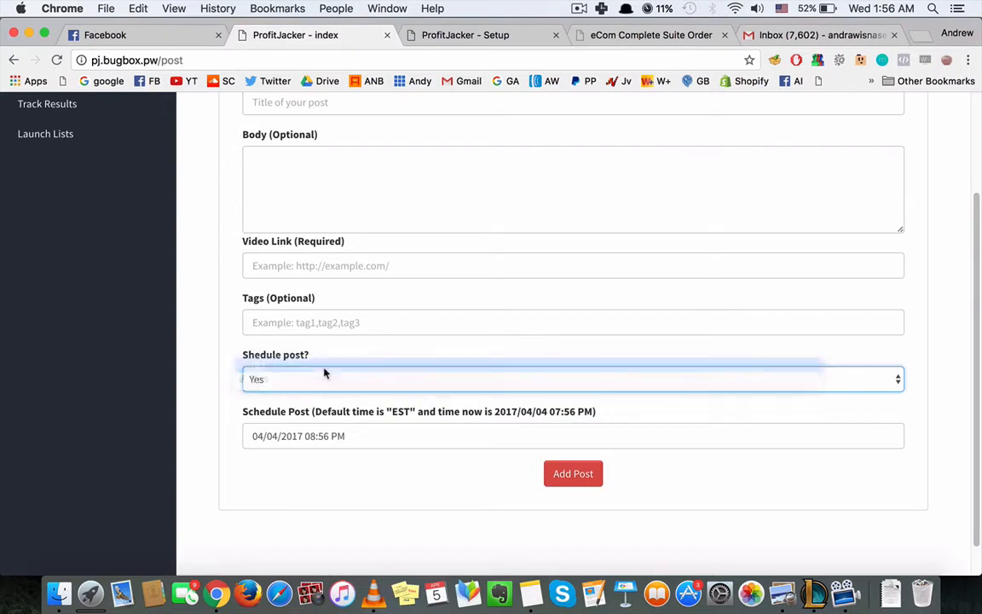
{"action": "left_click", "coordinate": [572, 379]}
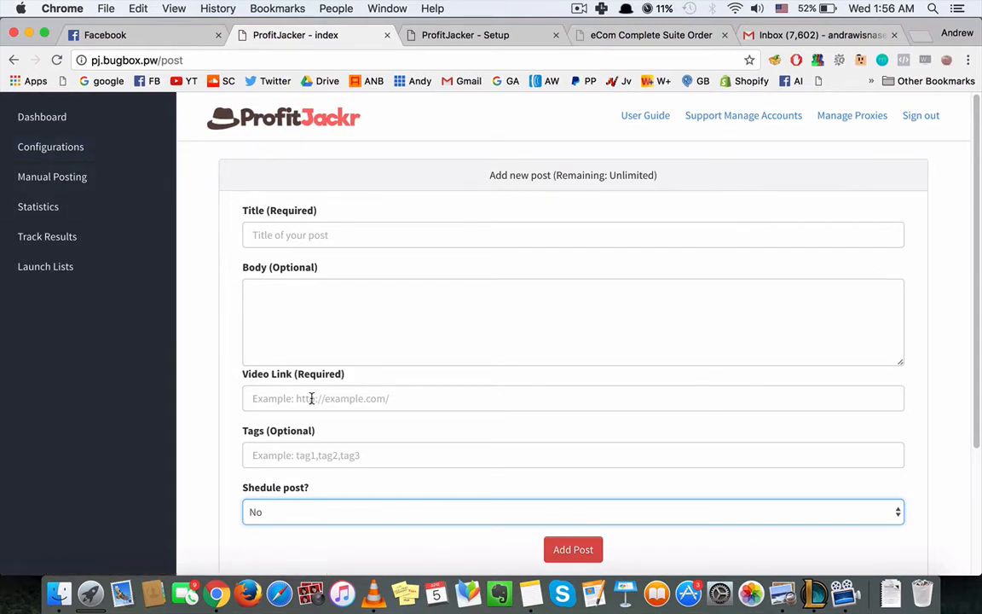
Switch to the Track Results list of posted blog posts
{"action": "left_click", "coordinate": [573, 399]}
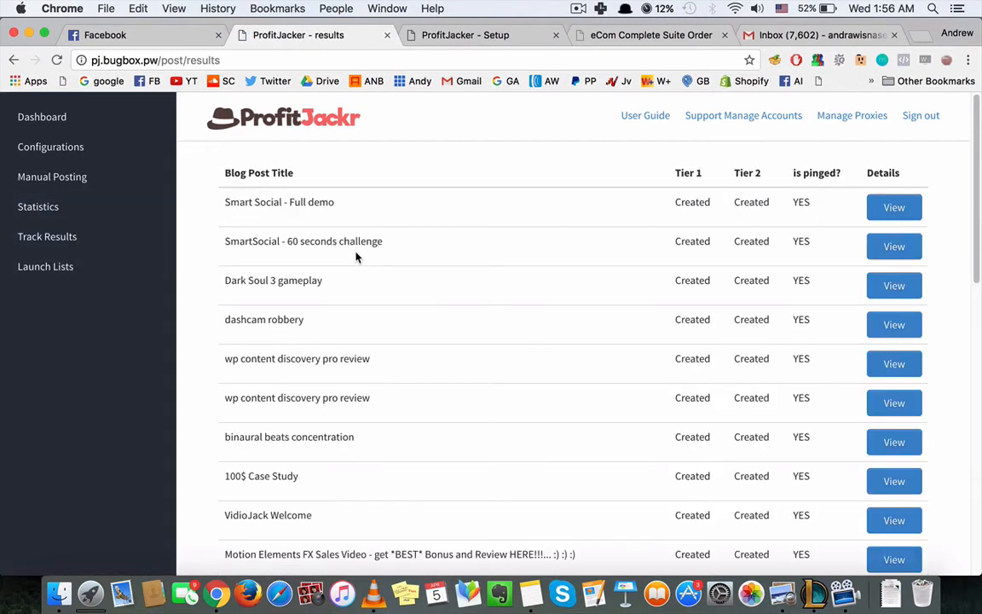
{"action": "mouse_move", "coordinate": [416, 222]}
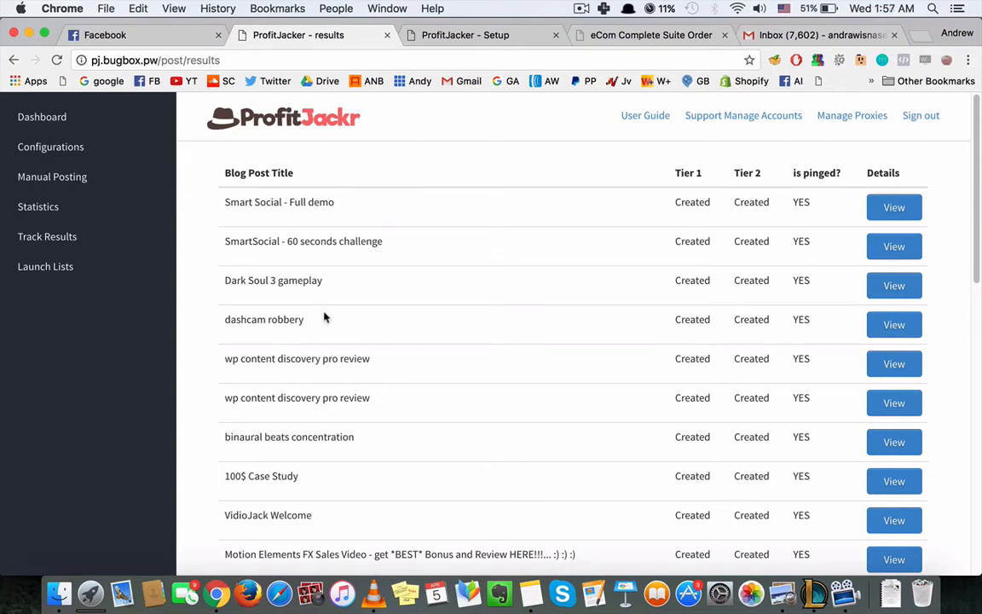
Switch to the Rank Tracker page with empty keyword and YouTube link fields
{"action": "left_click", "coordinate": [47, 236]}
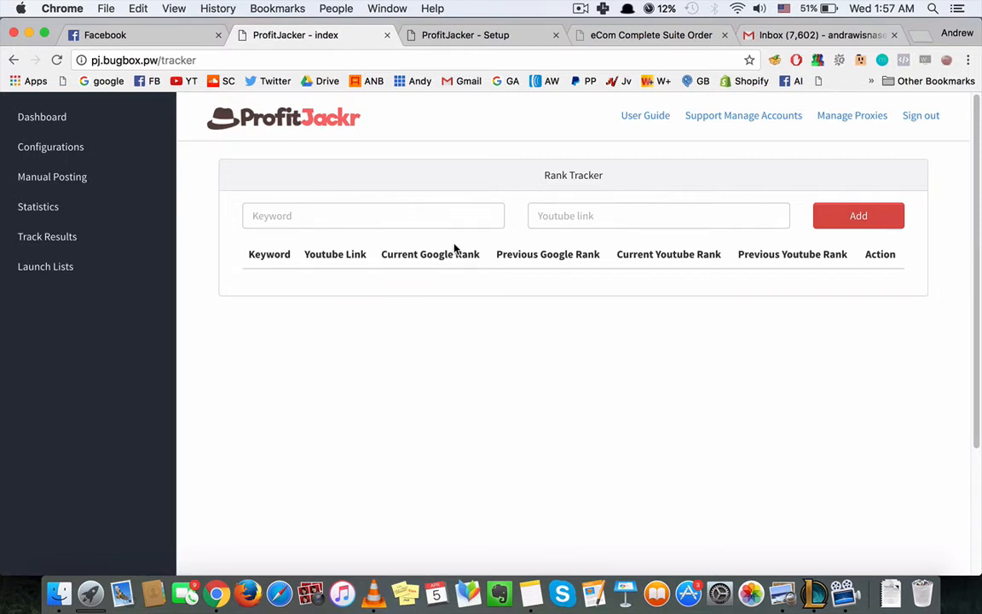
Focus the Keyword and Youtube link fields, then go to the Launch Lists page
{"action": "left_click", "coordinate": [374, 215]}
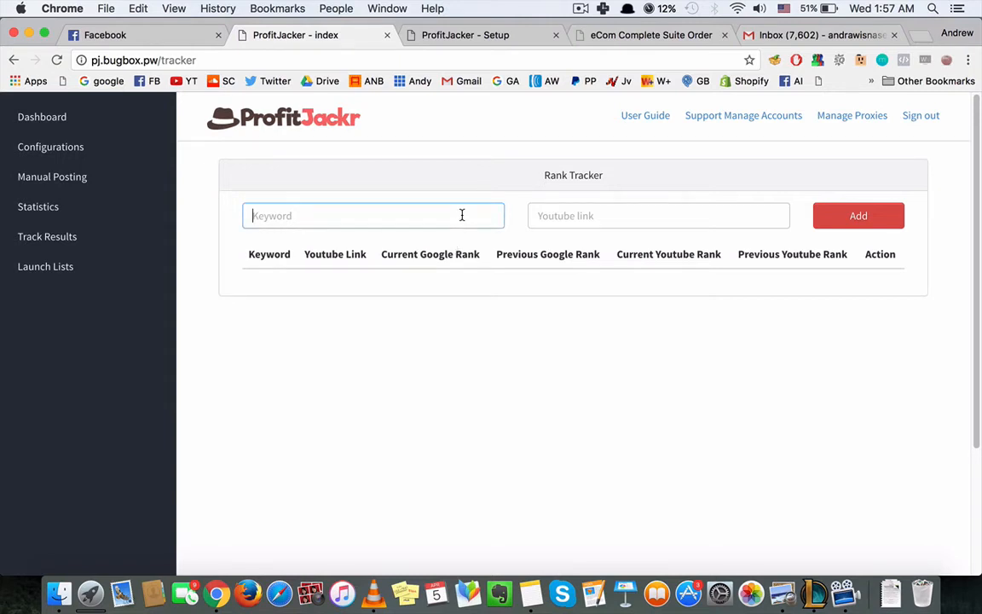
{"action": "left_click", "coordinate": [658, 215]}
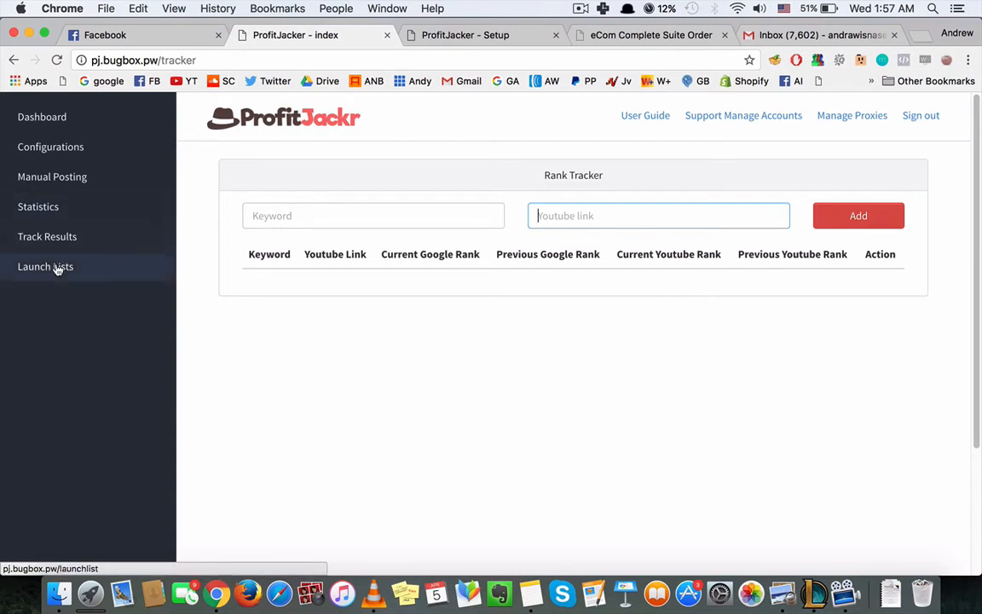
{"action": "left_click", "coordinate": [44, 266]}
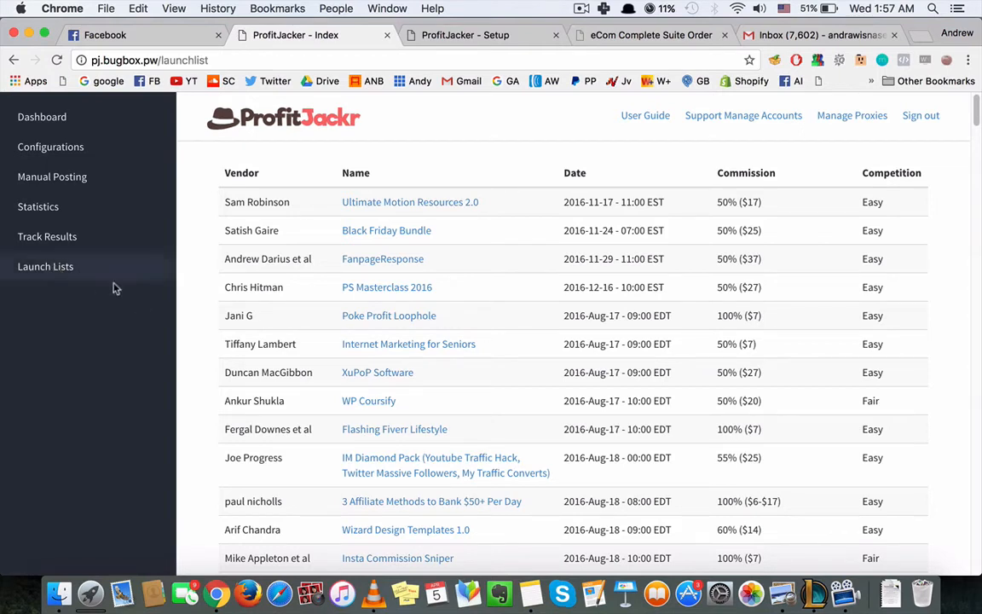
{"action": "mouse_move", "coordinate": [239, 158]}
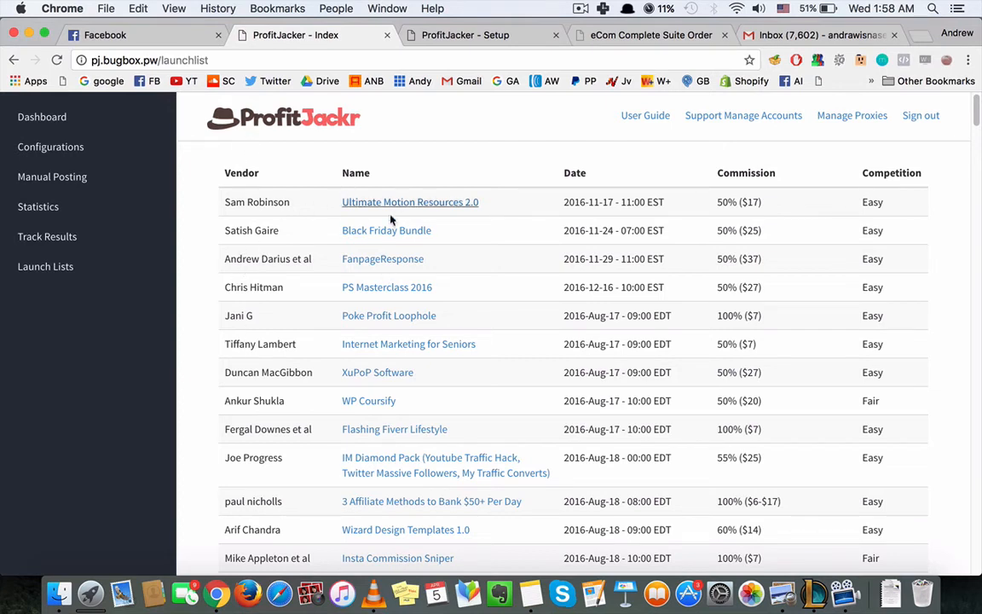
{"action": "mouse_move", "coordinate": [409, 201]}
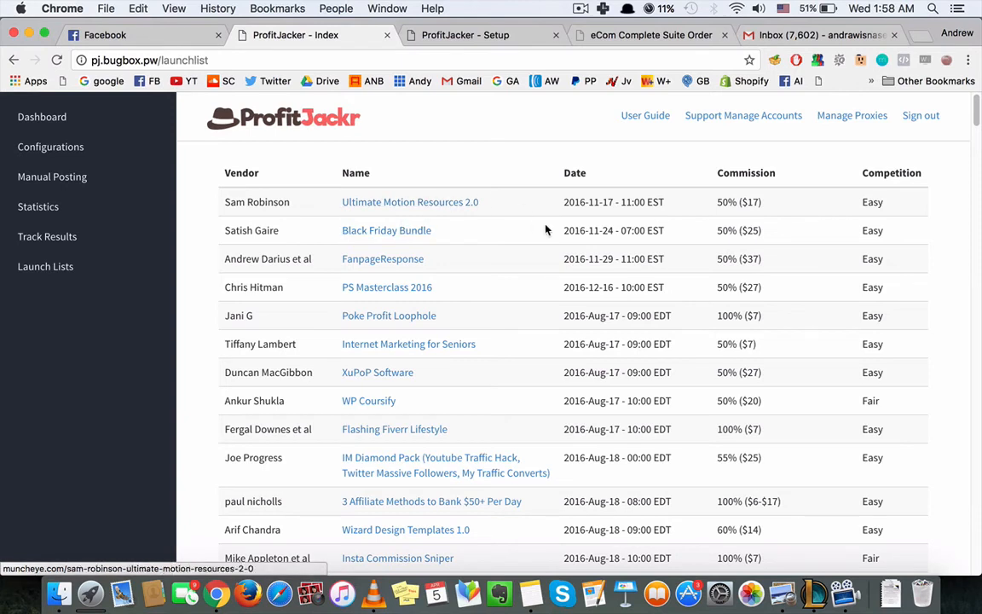
Highlight the first launch's Commission value, then return to the Dashboard with project and backlink totals
{"action": "double_click", "coordinate": [614, 202]}
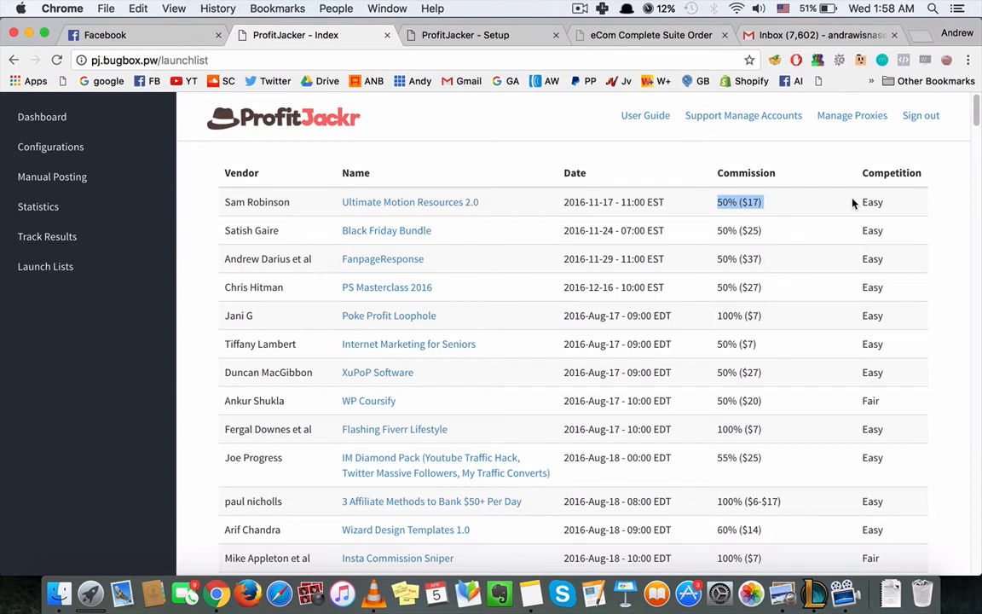
{"action": "mouse_move", "coordinate": [905, 174]}
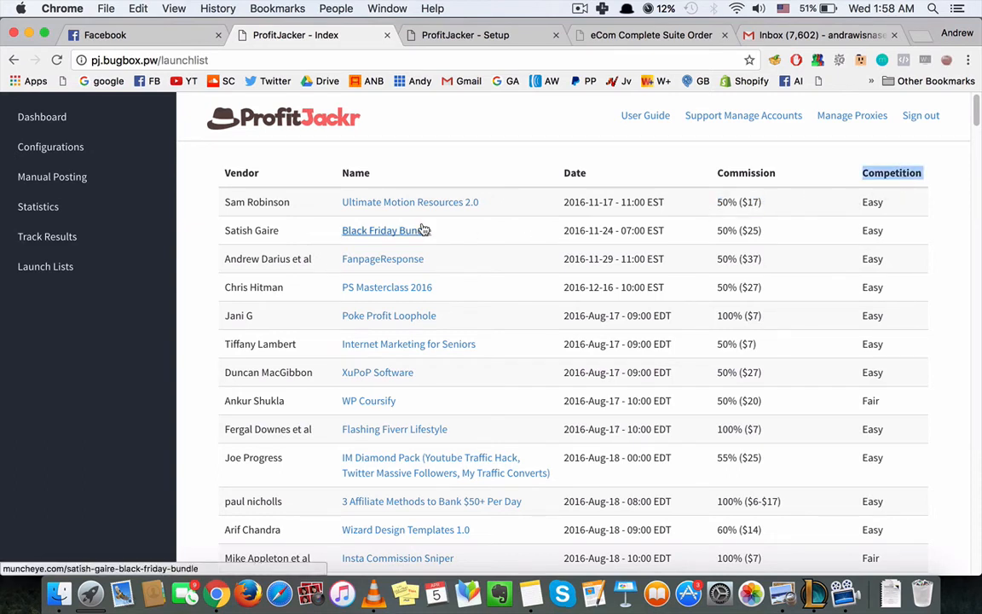
{"action": "mouse_move", "coordinate": [836, 230]}
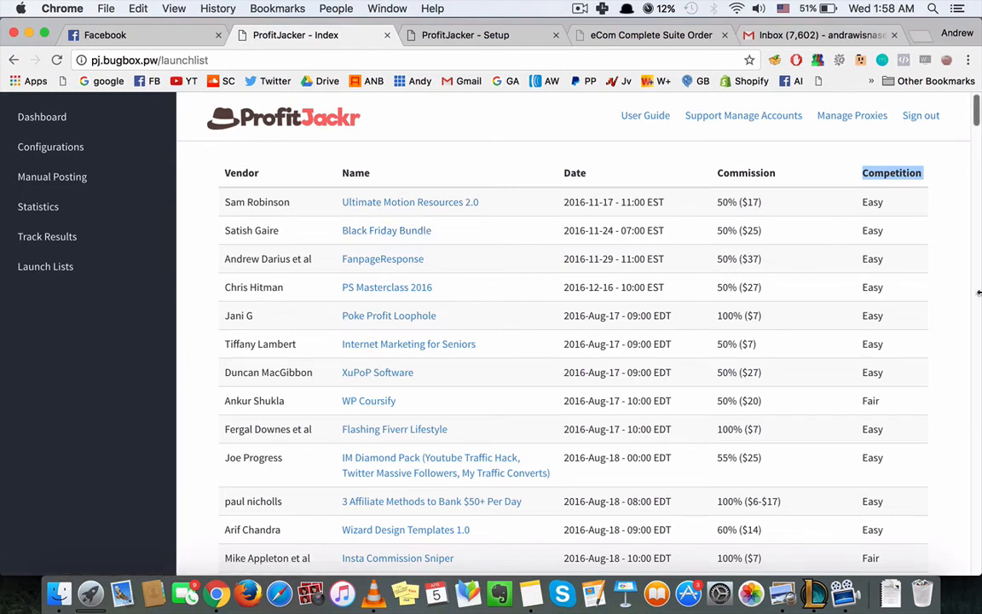
{"action": "scroll", "scroll_direction": "down", "scroll_amount": 3}
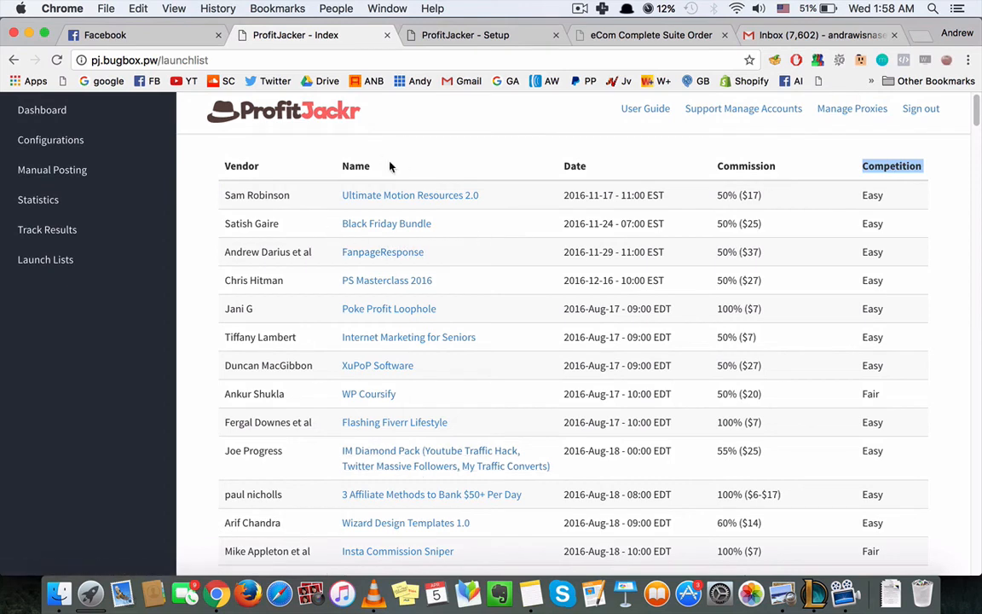
{"action": "mouse_move", "coordinate": [440, 406]}
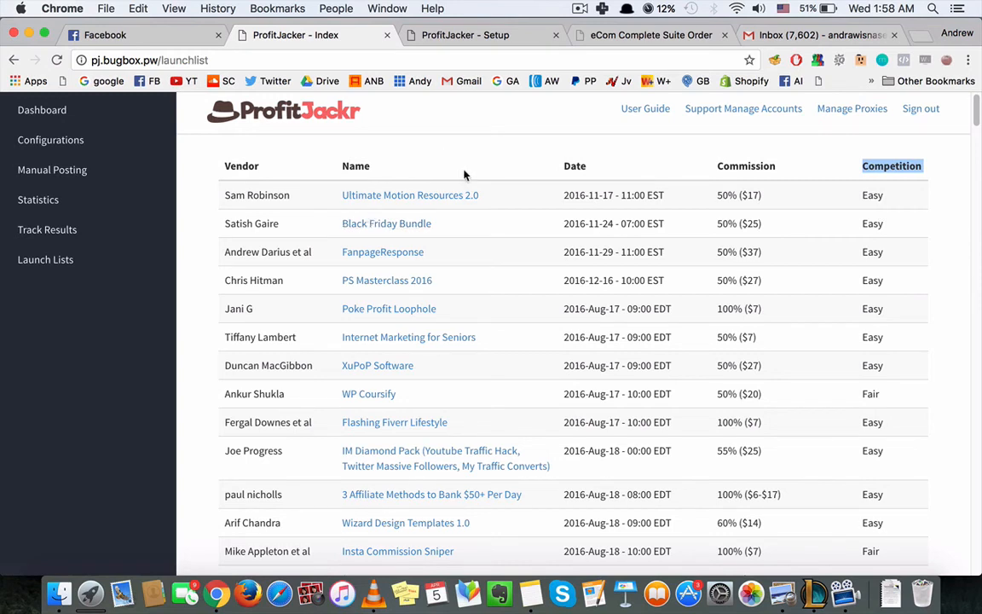
{"action": "mouse_move", "coordinate": [503, 183]}
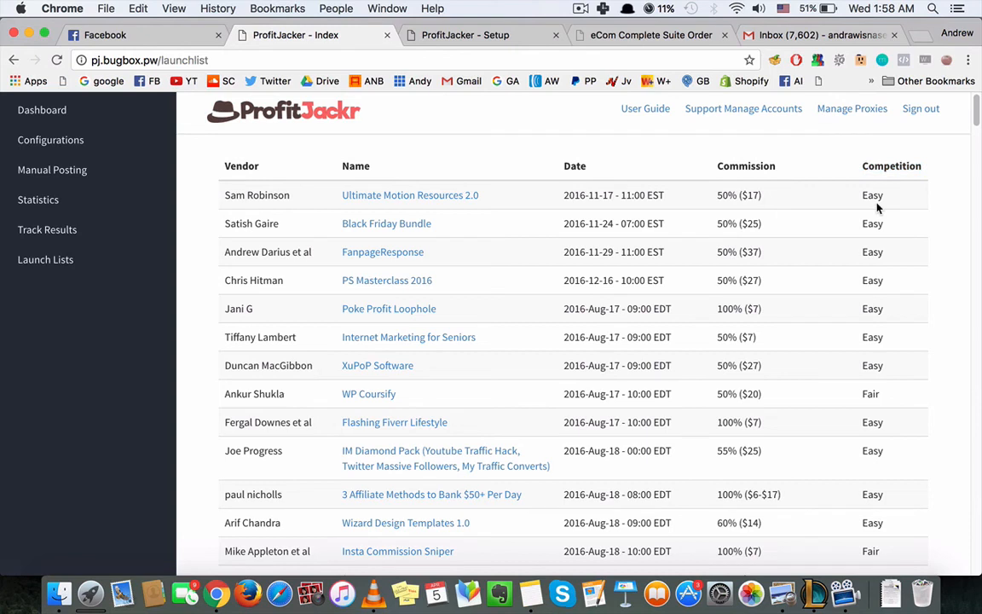
{"action": "mouse_move", "coordinate": [507, 179]}
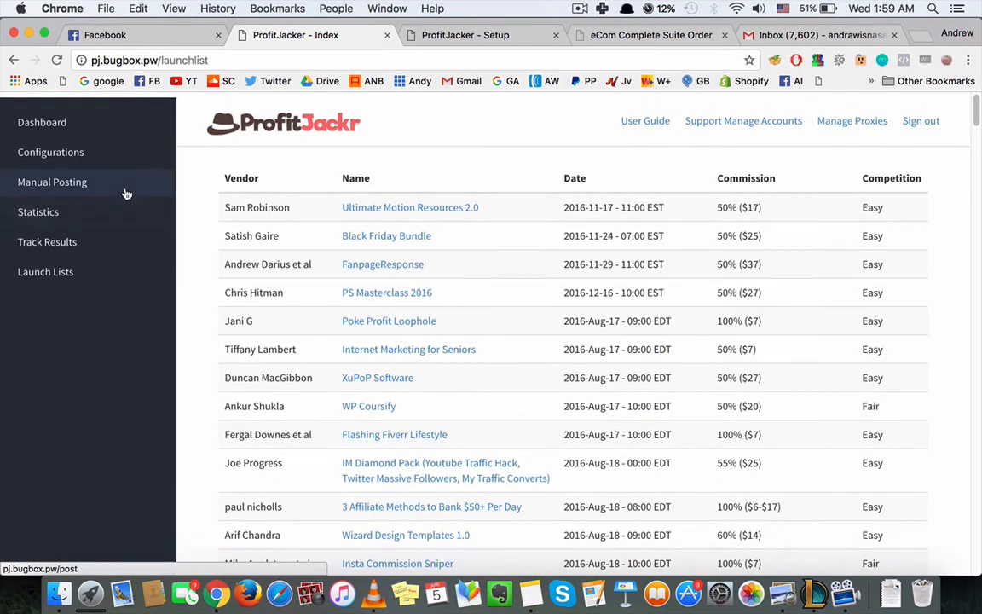
{"action": "left_click", "coordinate": [41, 123]}
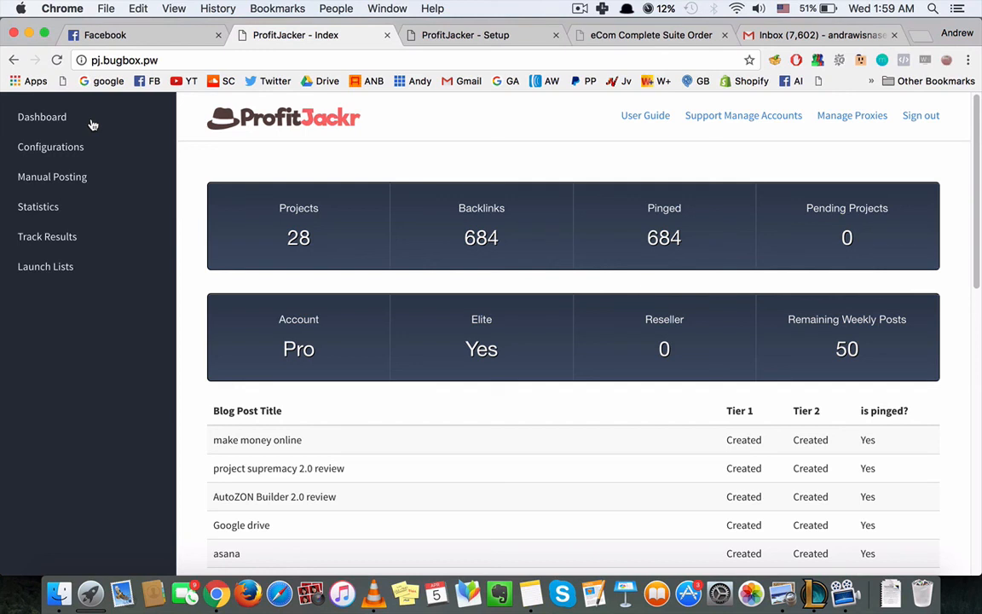
{"action": "mouse_move", "coordinate": [382, 150]}
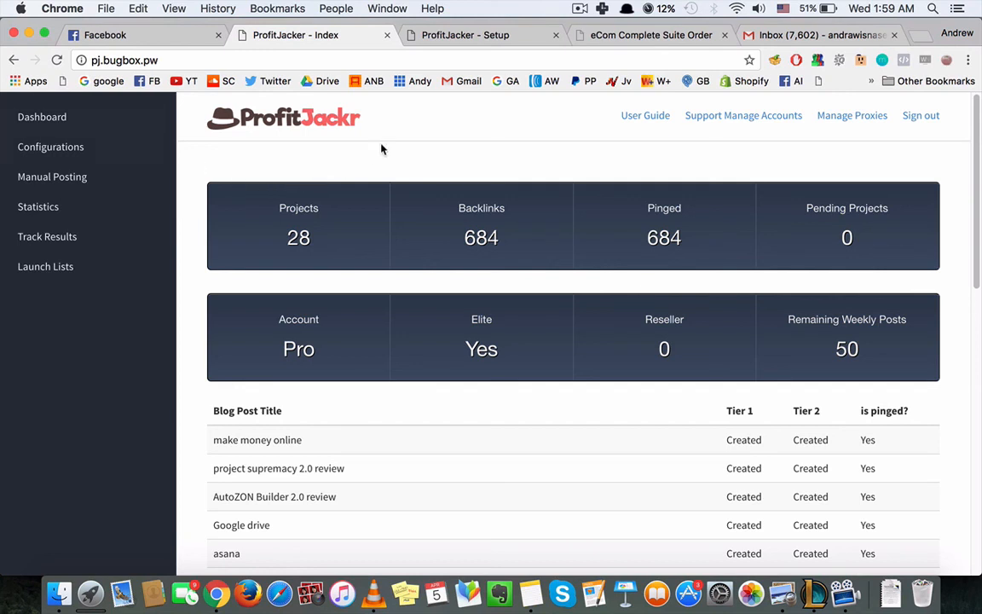
{"action": "mouse_move", "coordinate": [545, 56]}
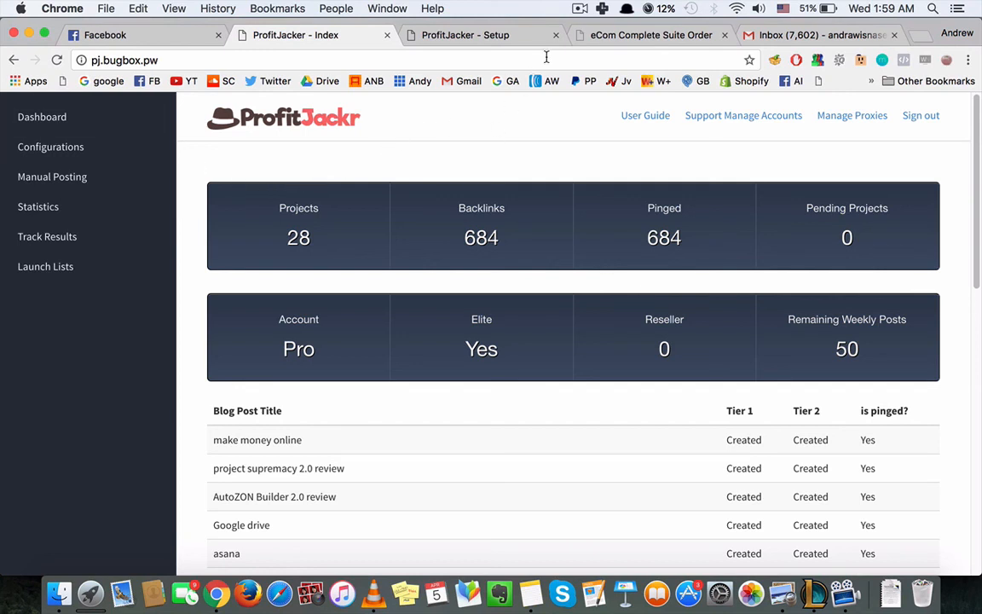